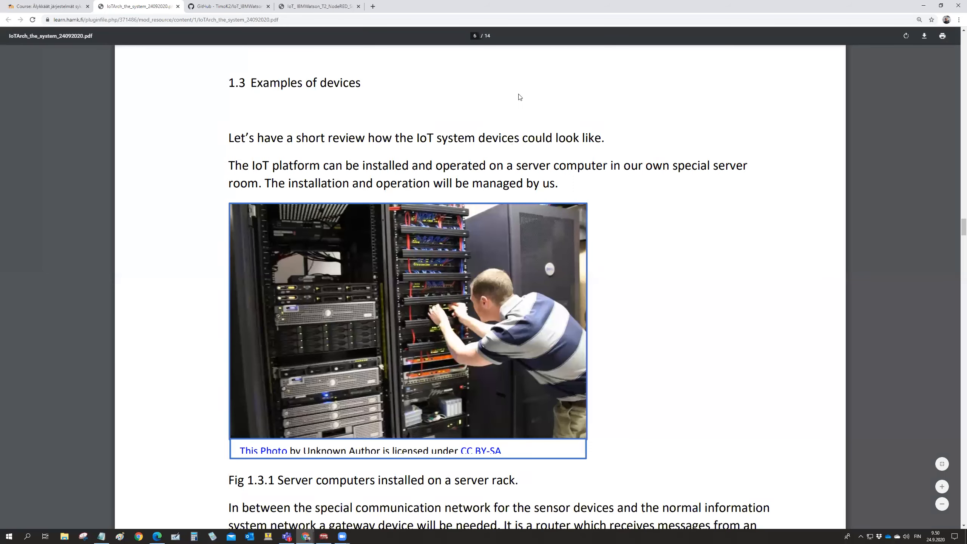
mouse_move(500, 99)
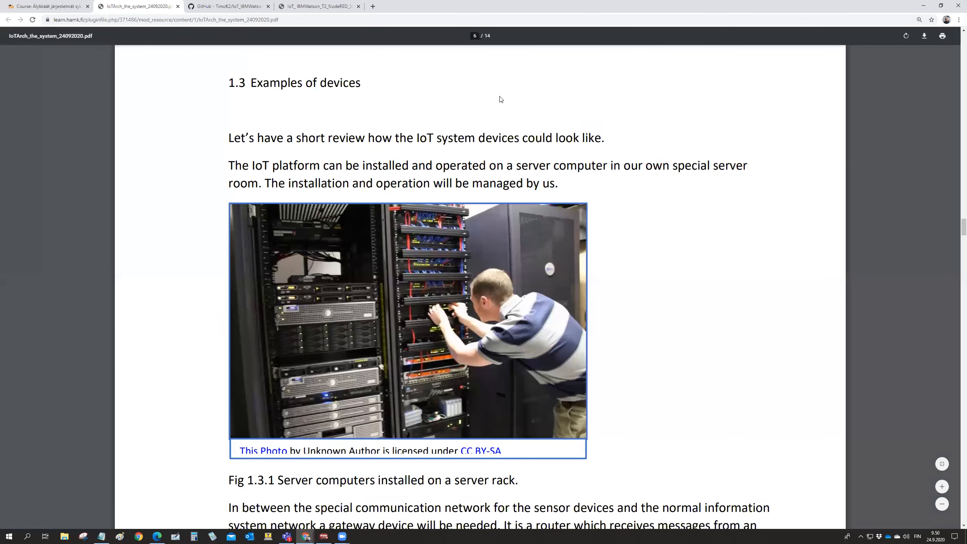
Scroll down to page 7 showing Fig 1.3.2, the LoRaWAN–Ethernet router
scroll("up", 3)
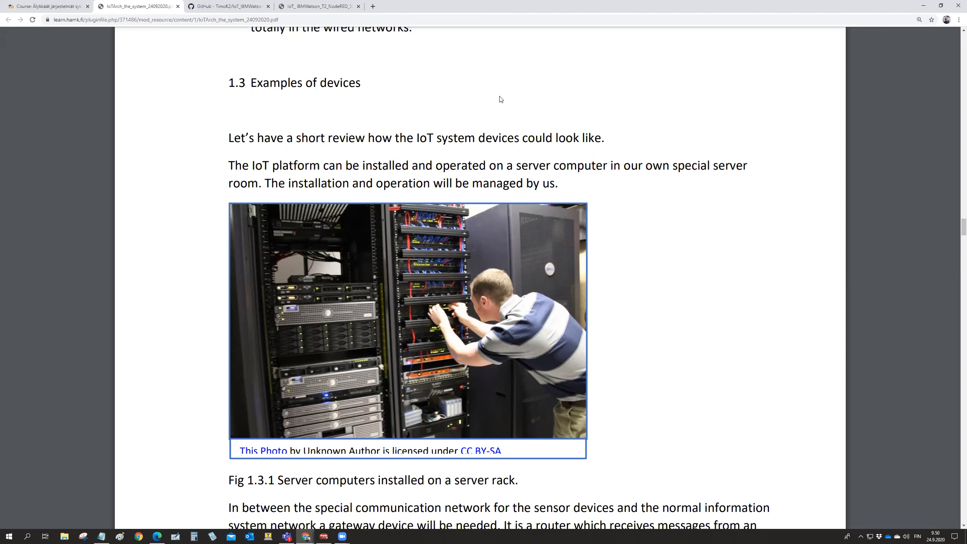
mouse_move(661, 319)
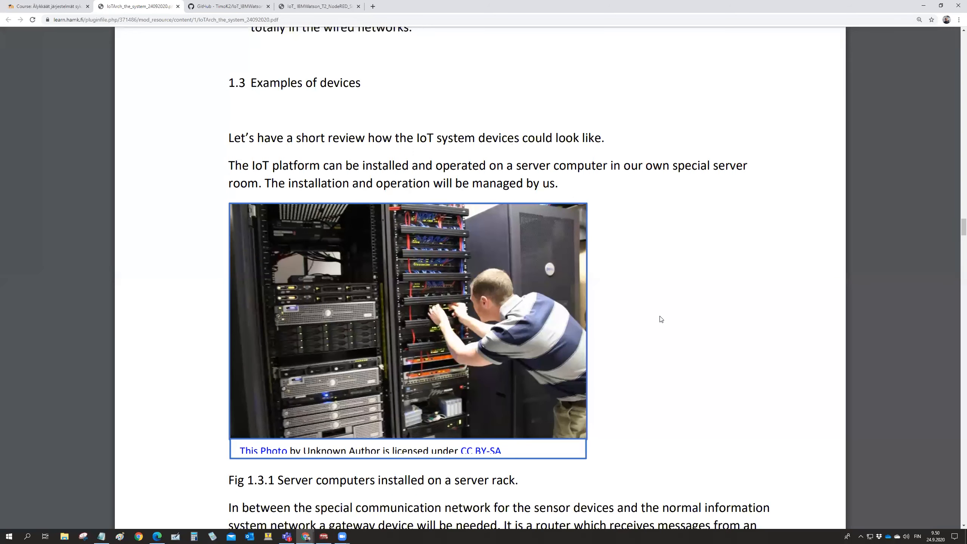
mouse_move(662, 341)
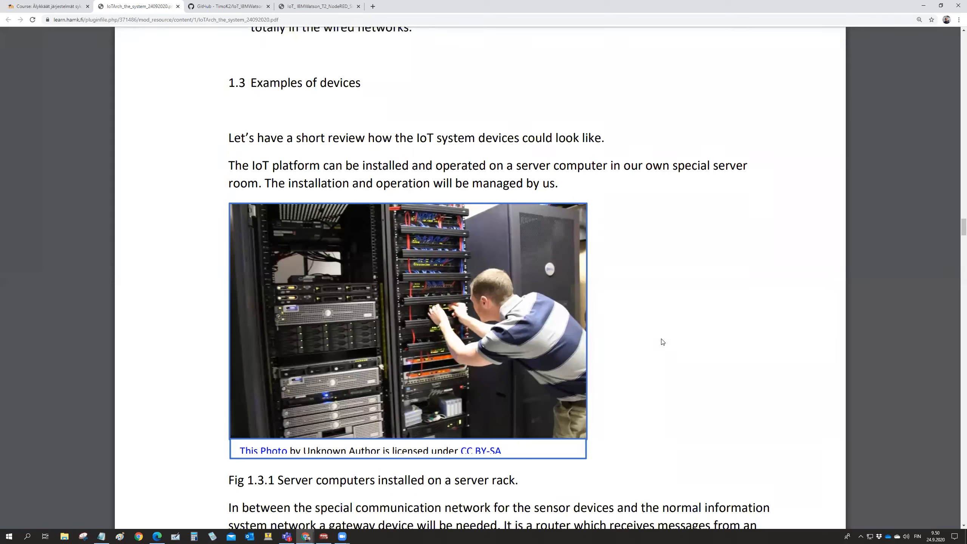
mouse_move(657, 338)
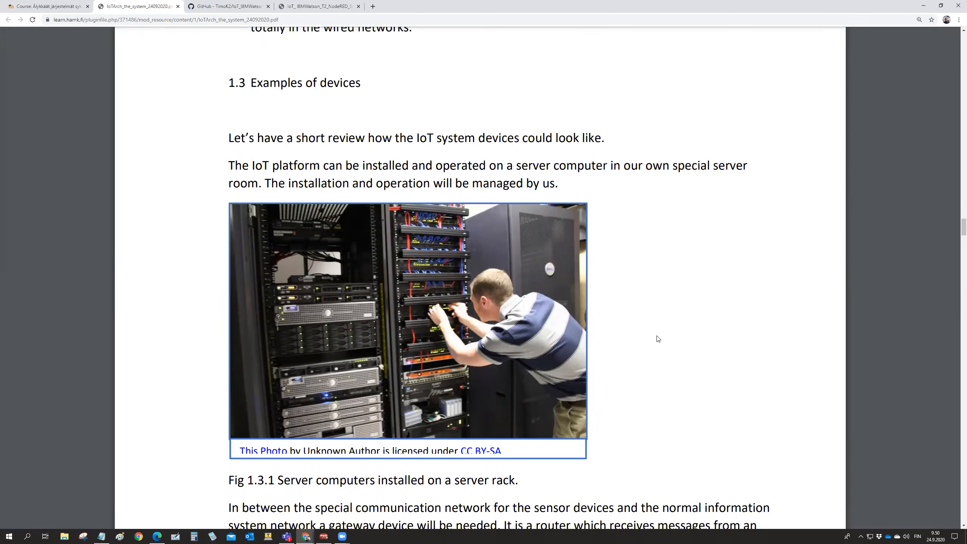
mouse_move(405, 378)
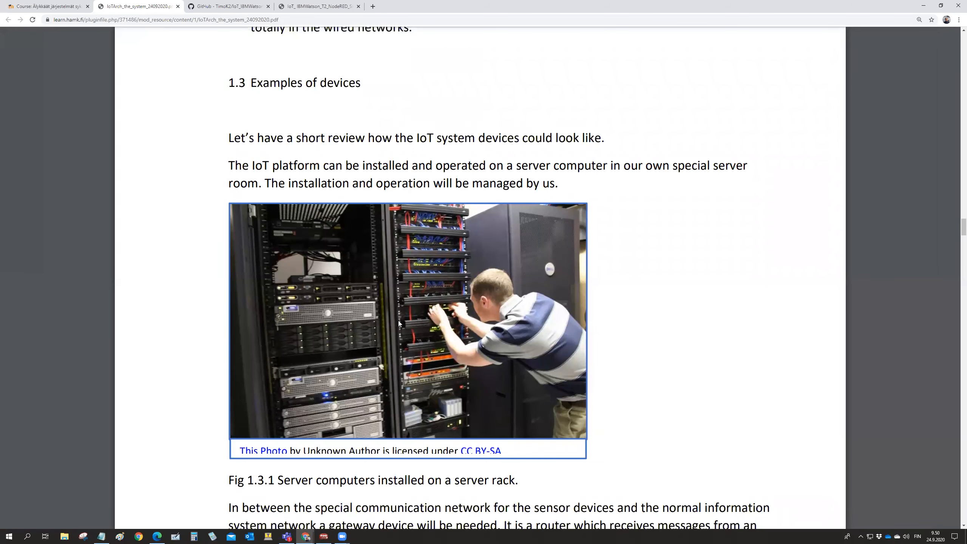
mouse_move(449, 320)
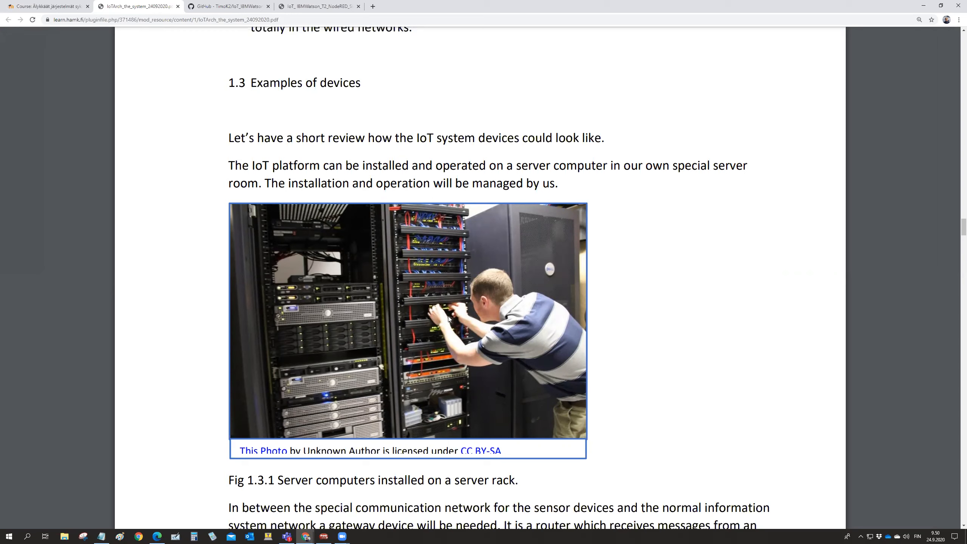
mouse_move(470, 341)
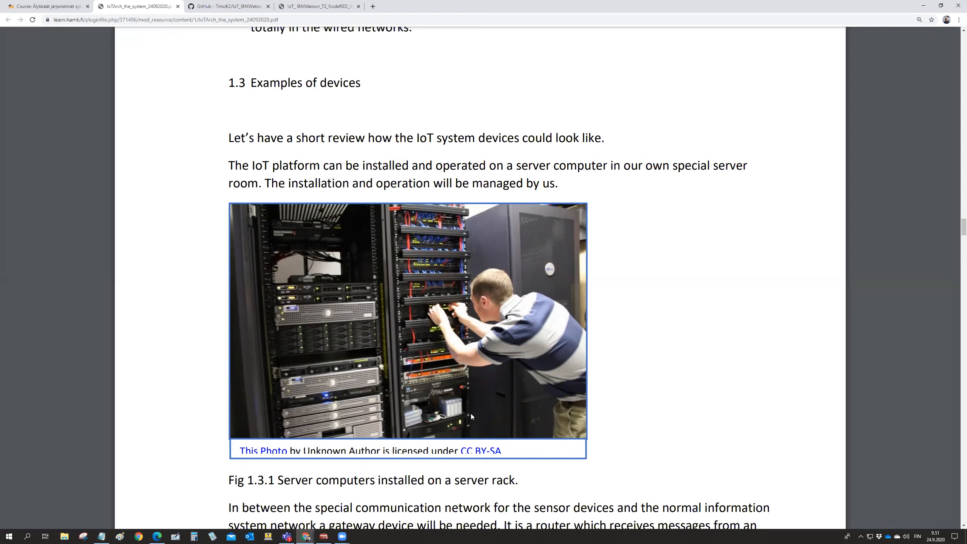
mouse_move(486, 420)
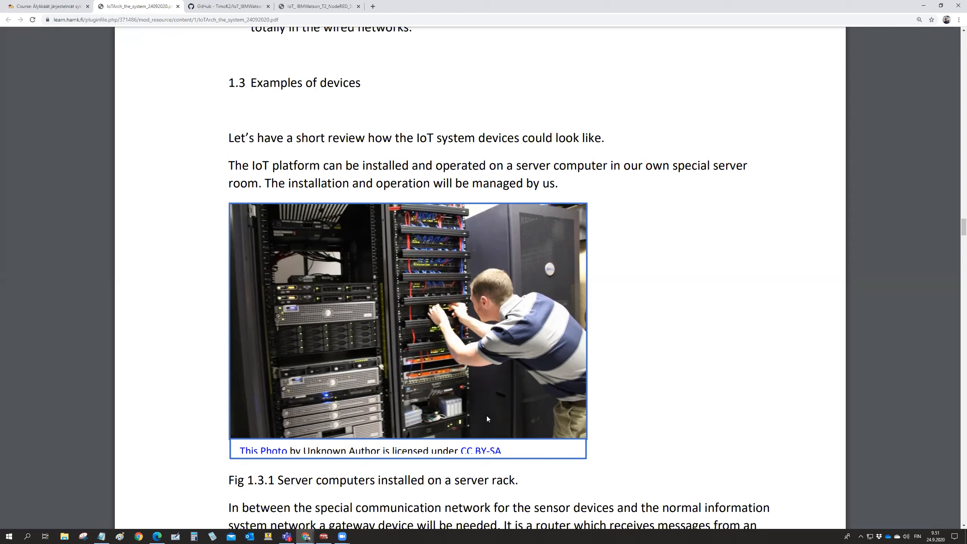
mouse_move(632, 405)
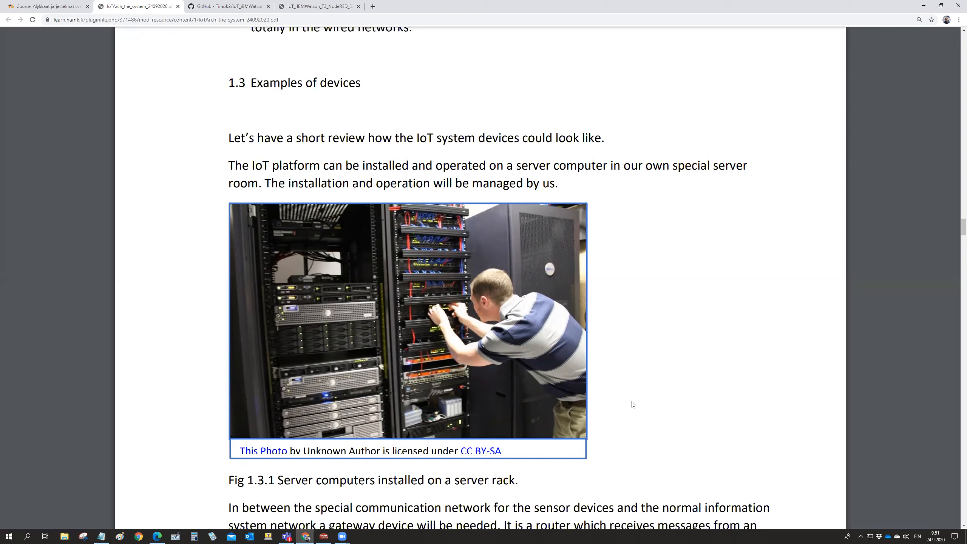
mouse_move(284, 377)
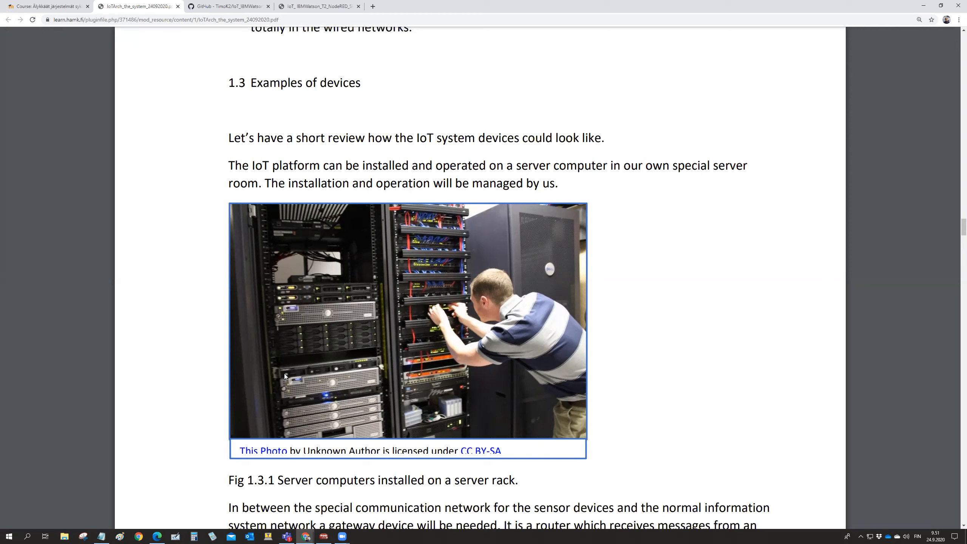
mouse_move(301, 409)
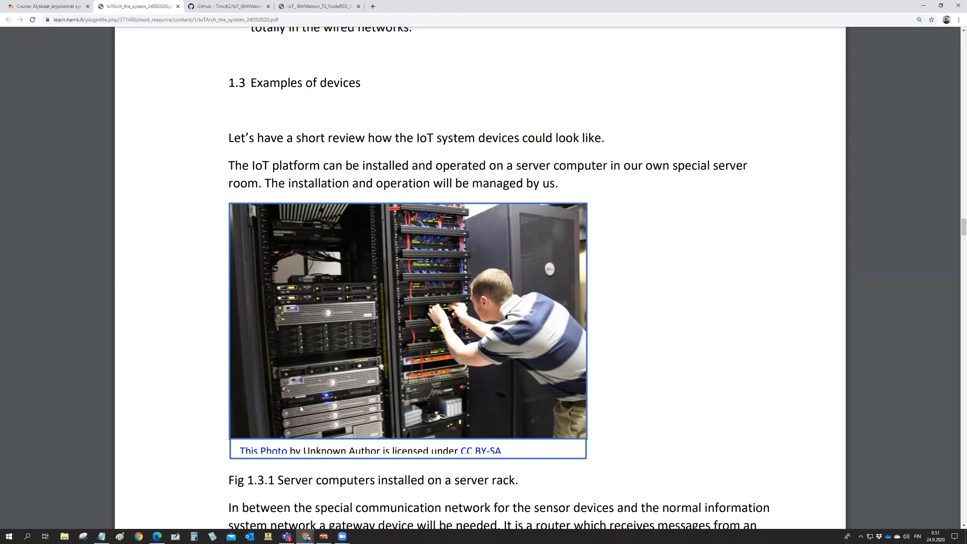
mouse_move(659, 417)
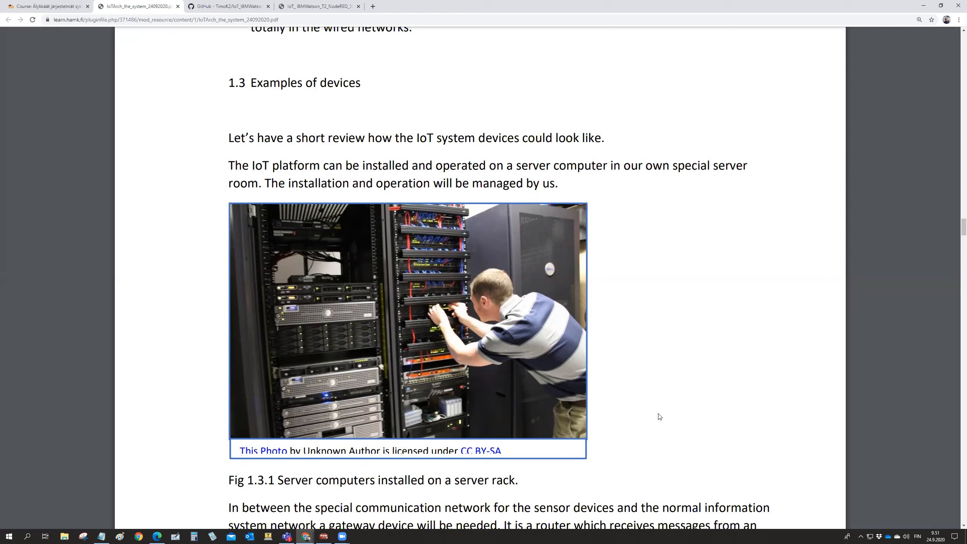
mouse_move(626, 408)
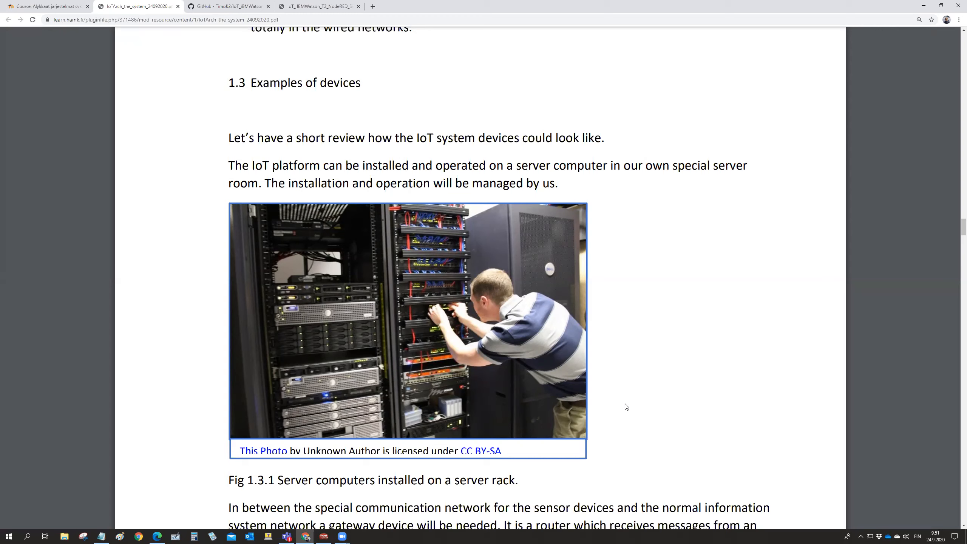
mouse_move(627, 402)
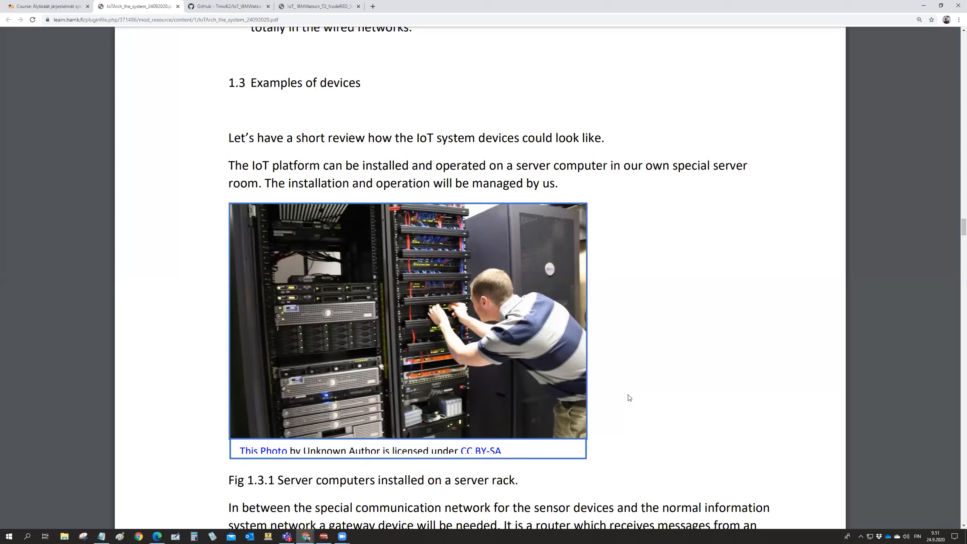
mouse_move(632, 400)
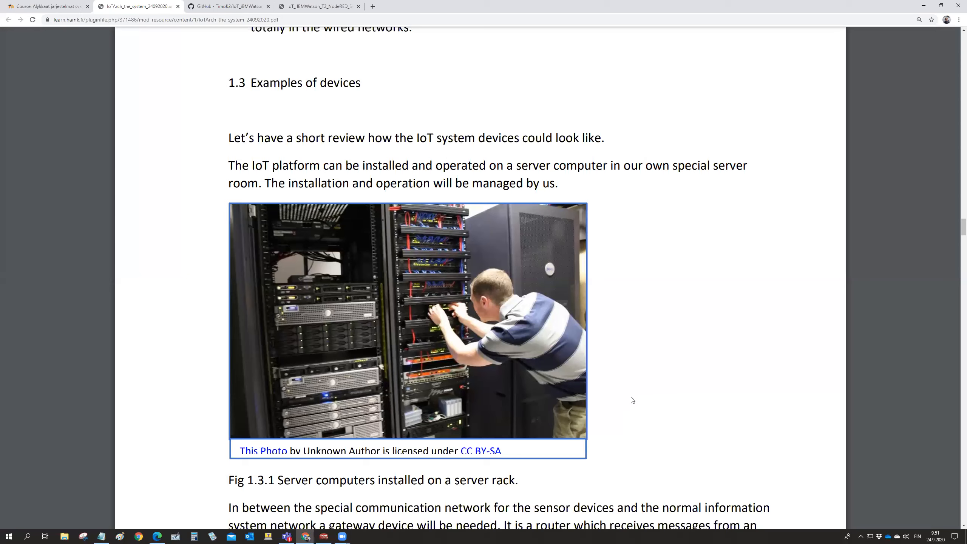
scroll("down", 3)
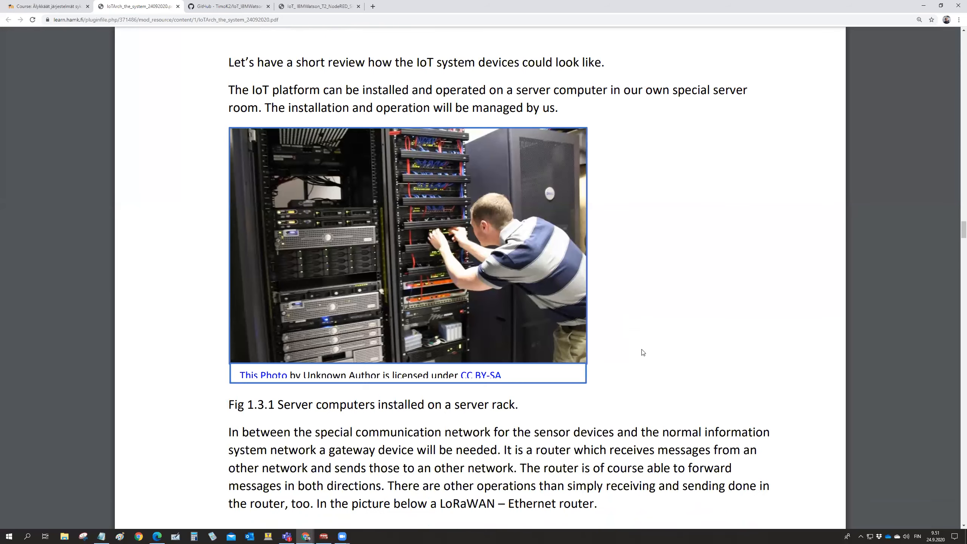
scroll("down", 3)
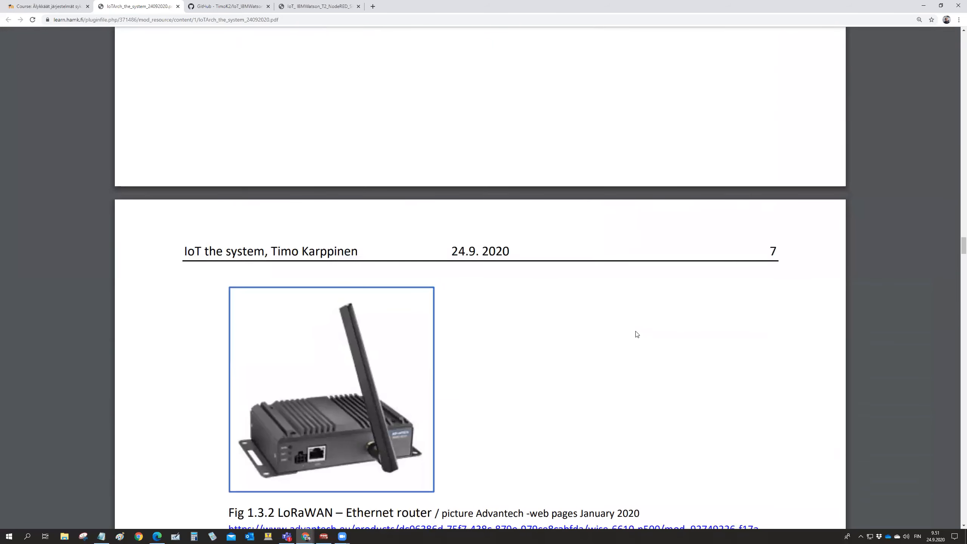
scroll("down", 3)
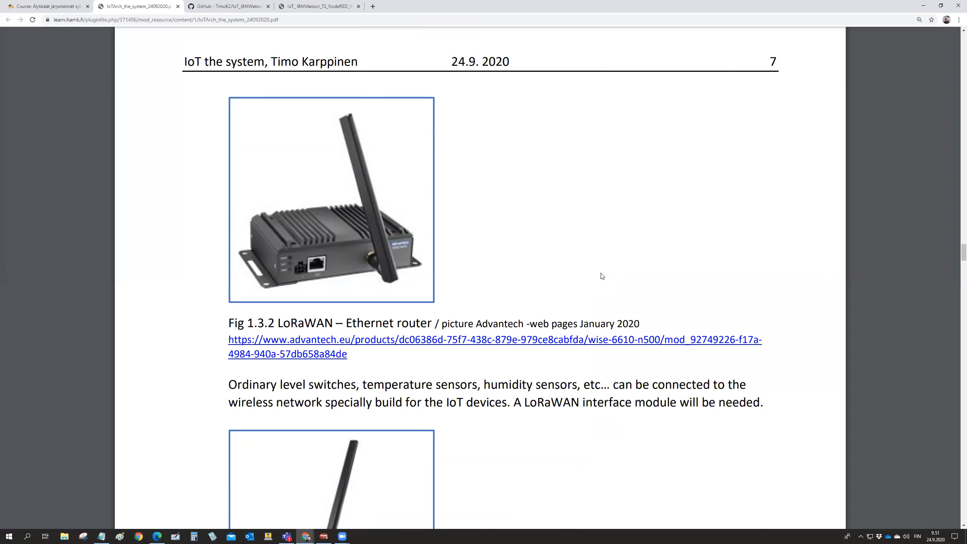
mouse_move(588, 281)
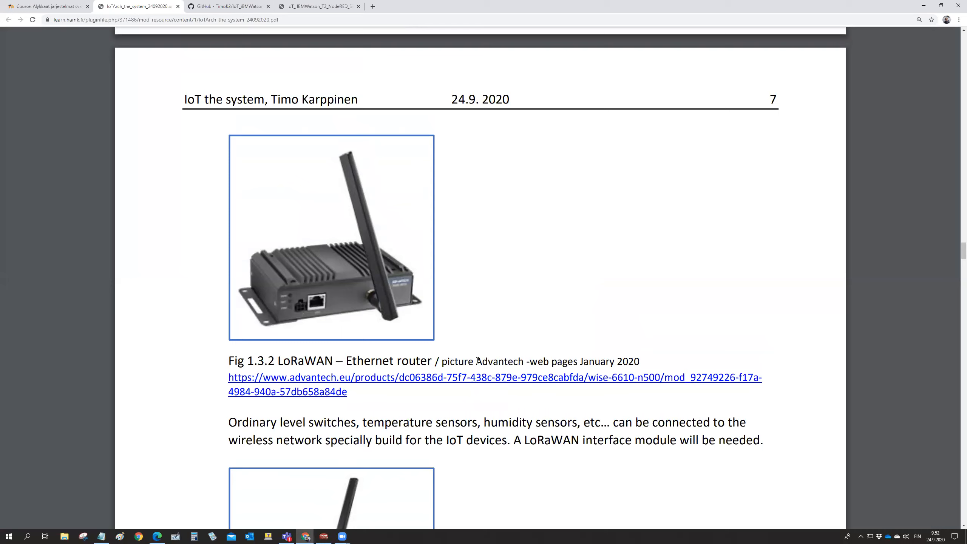
Select the word 'LoRaWAN' in the Fig 1.3.2 caption
double_click(498, 361)
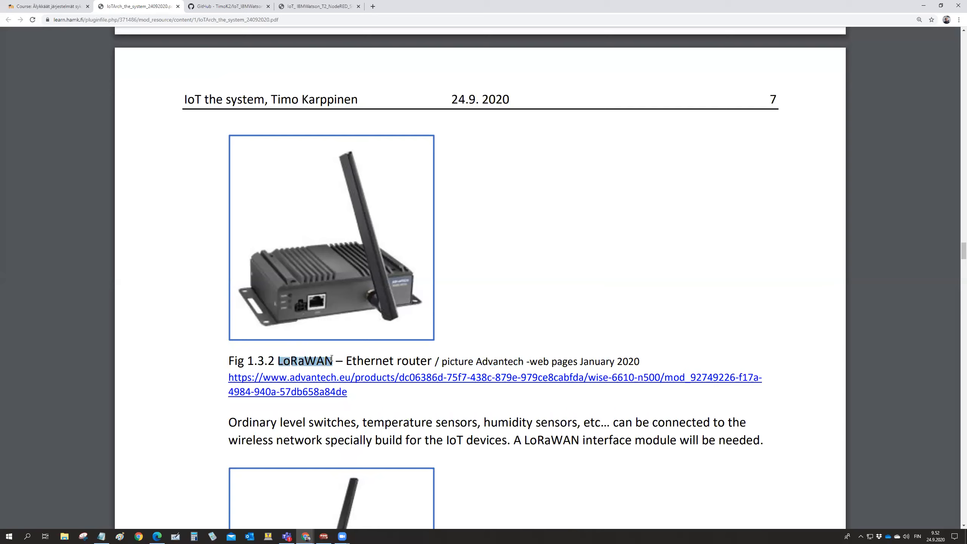
mouse_move(398, 319)
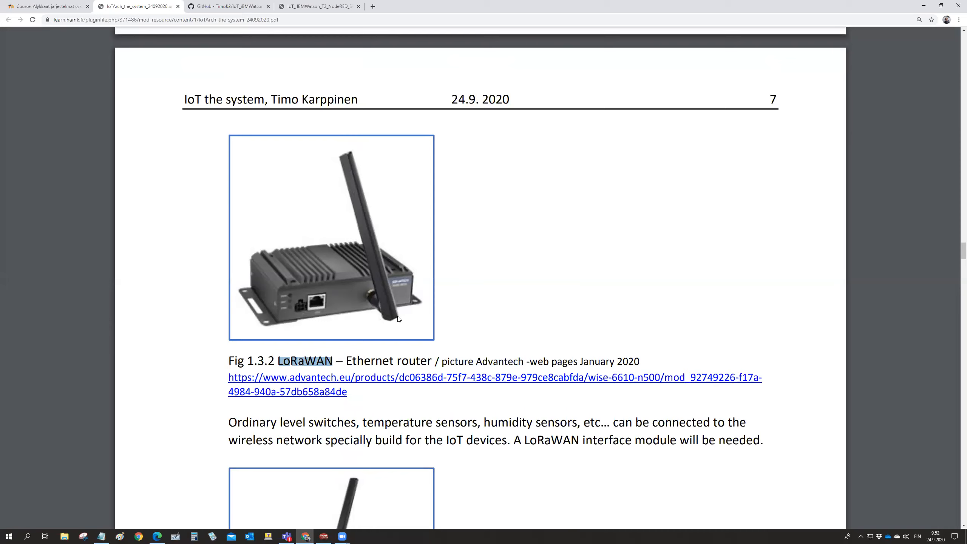
mouse_move(339, 285)
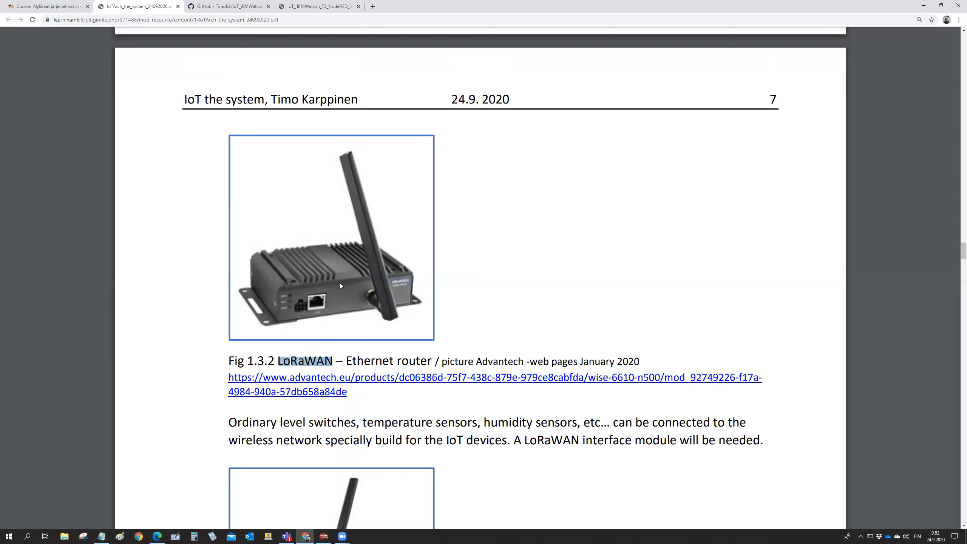
mouse_move(331, 288)
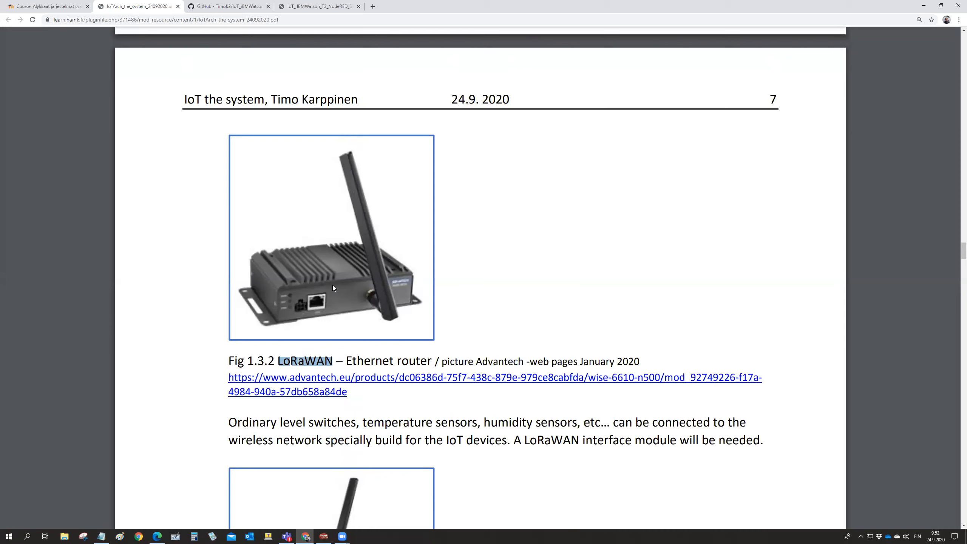
Scroll to page 8 showing Fig. 1.3.4, the Siemens Scalance M876 router
scroll("down", 3)
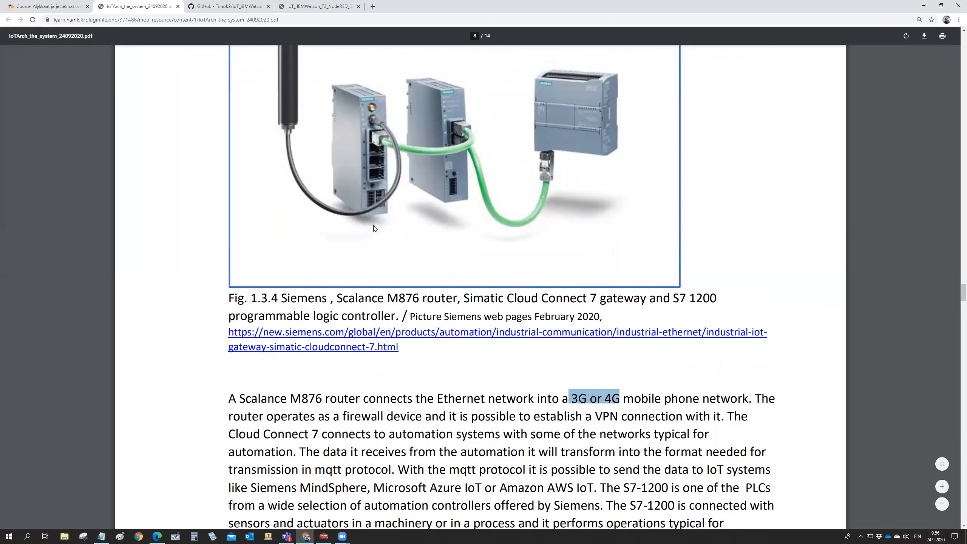
mouse_move(382, 232)
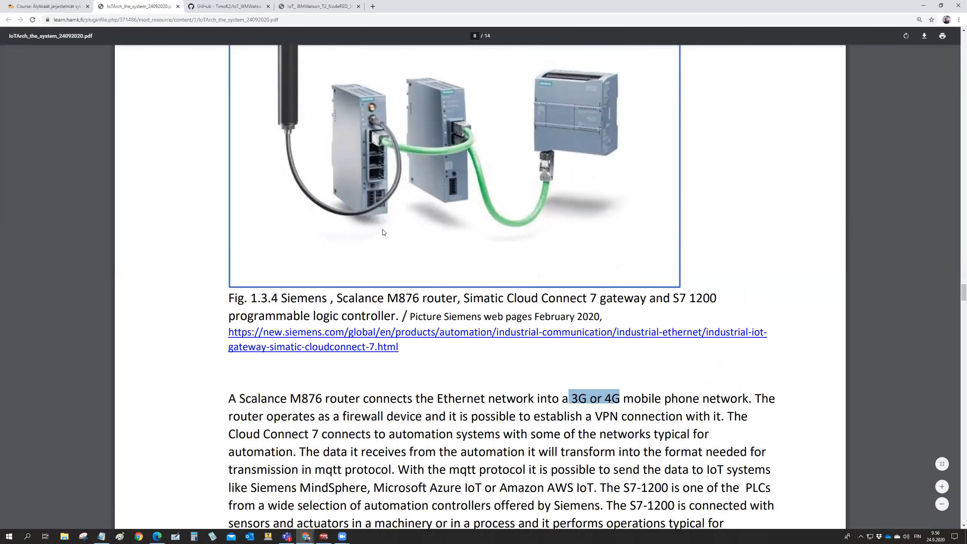
Scroll to the S7-1200 PLC description and the Z-Wave home-installation paragraph
scroll("down", 3)
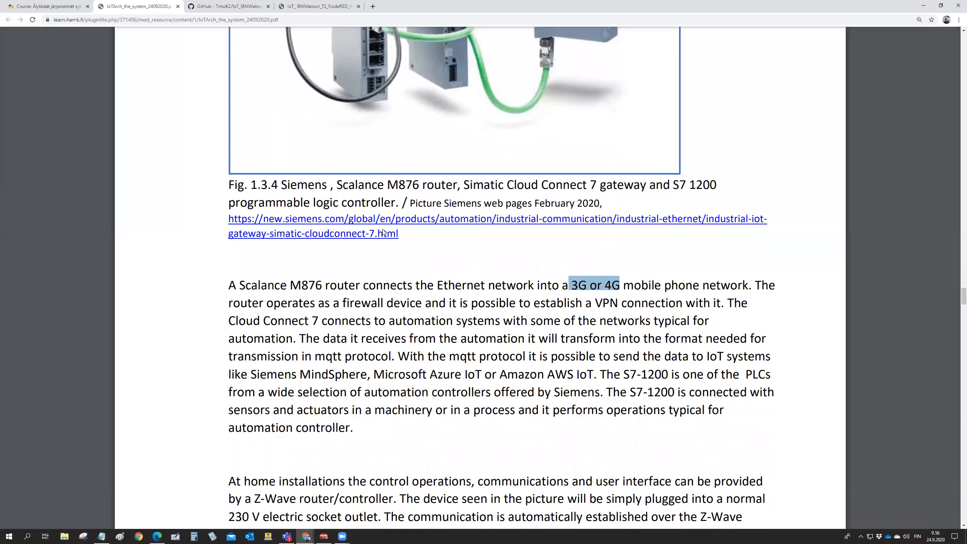
scroll("up", 3)
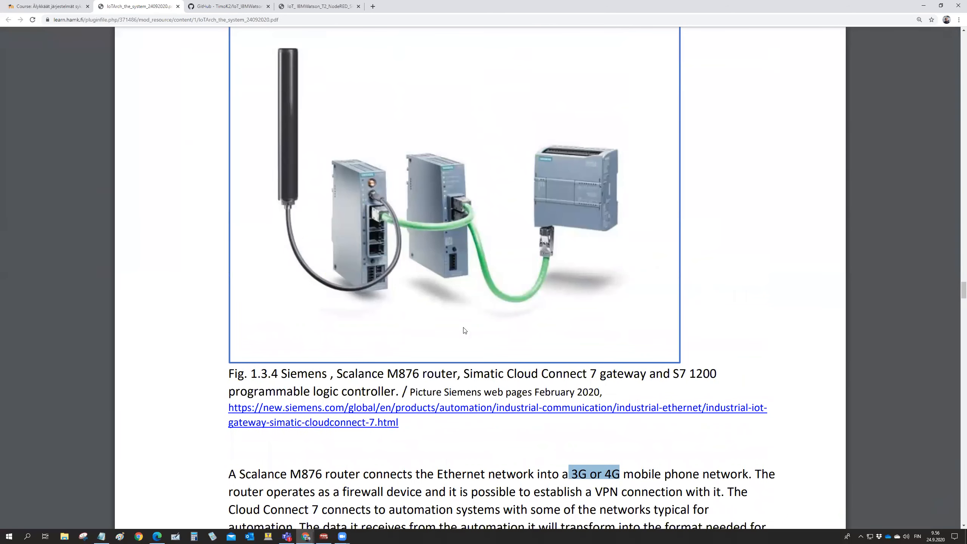
mouse_move(565, 375)
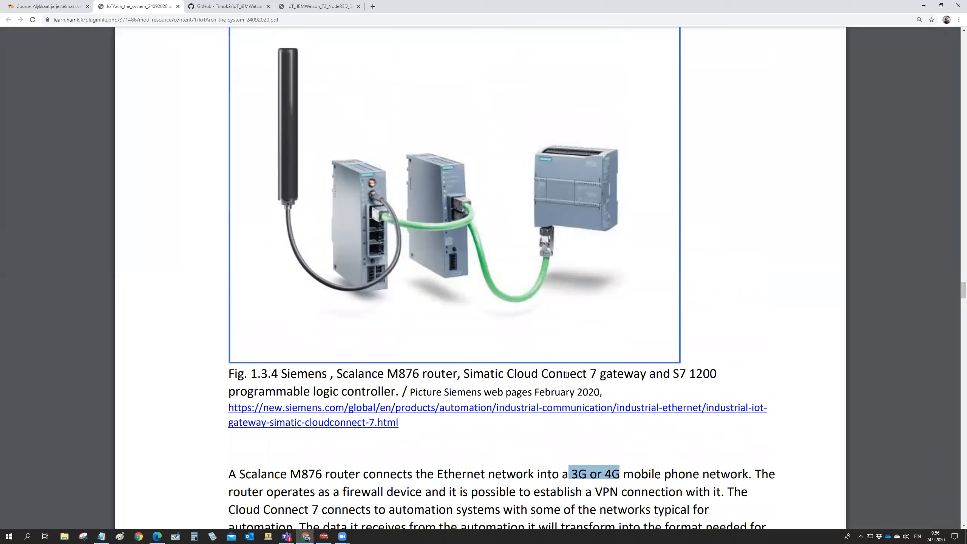
mouse_move(469, 231)
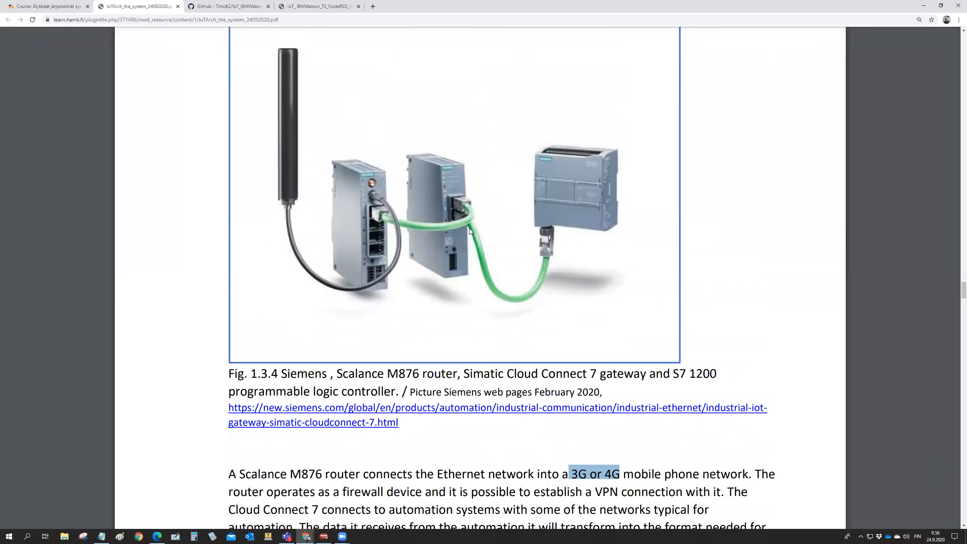
mouse_move(546, 251)
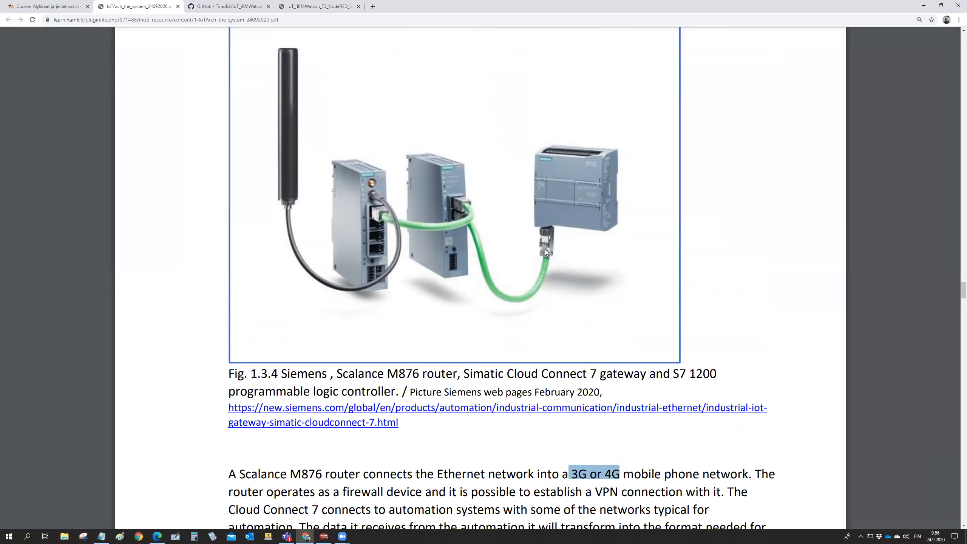
mouse_move(570, 230)
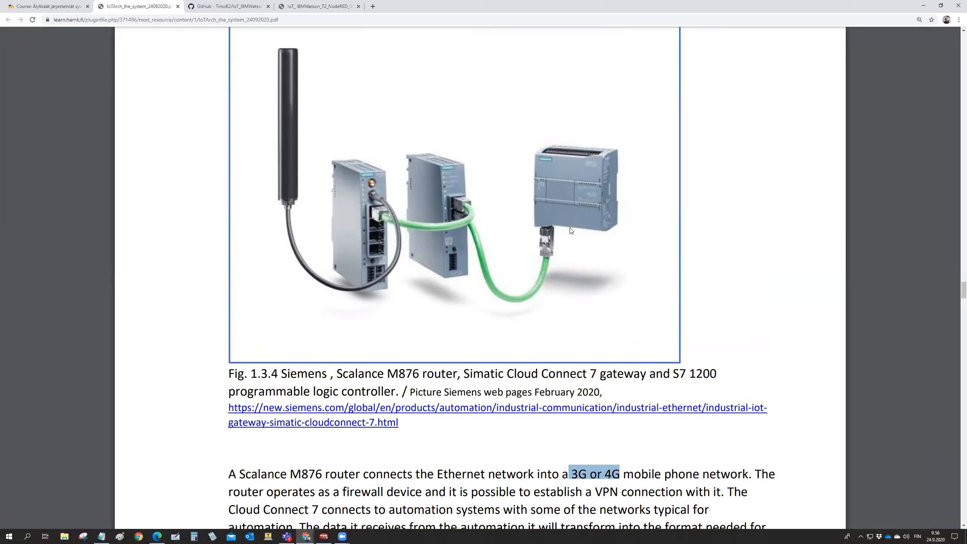
mouse_move(580, 241)
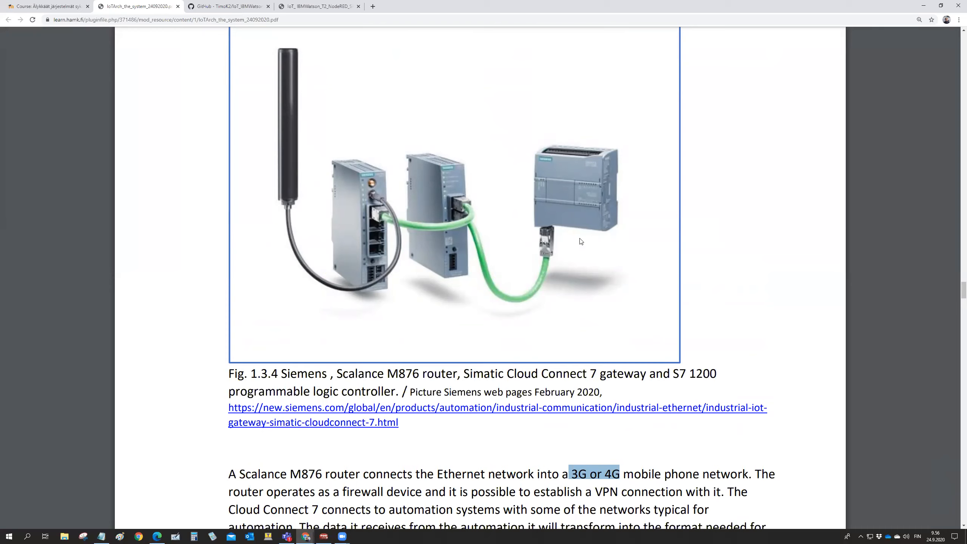
mouse_move(467, 216)
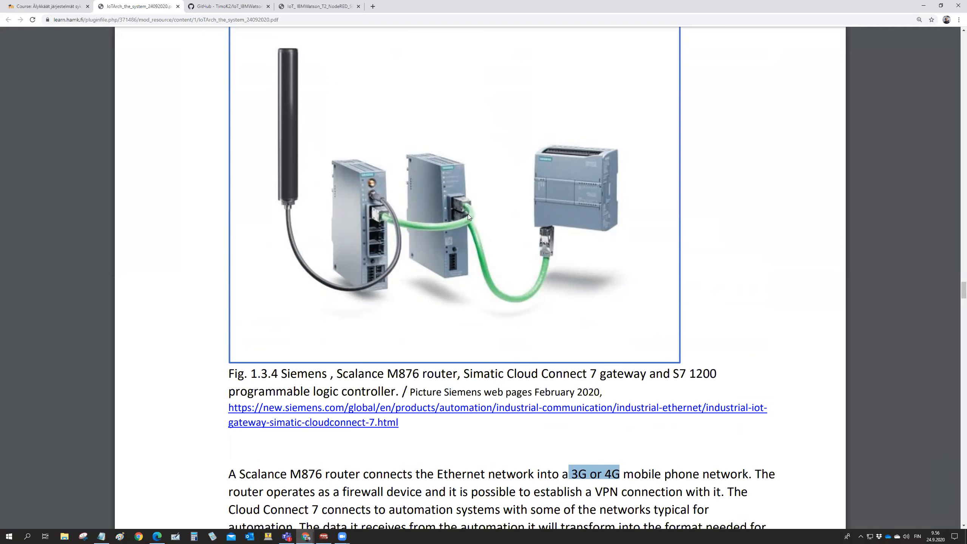
mouse_move(466, 280)
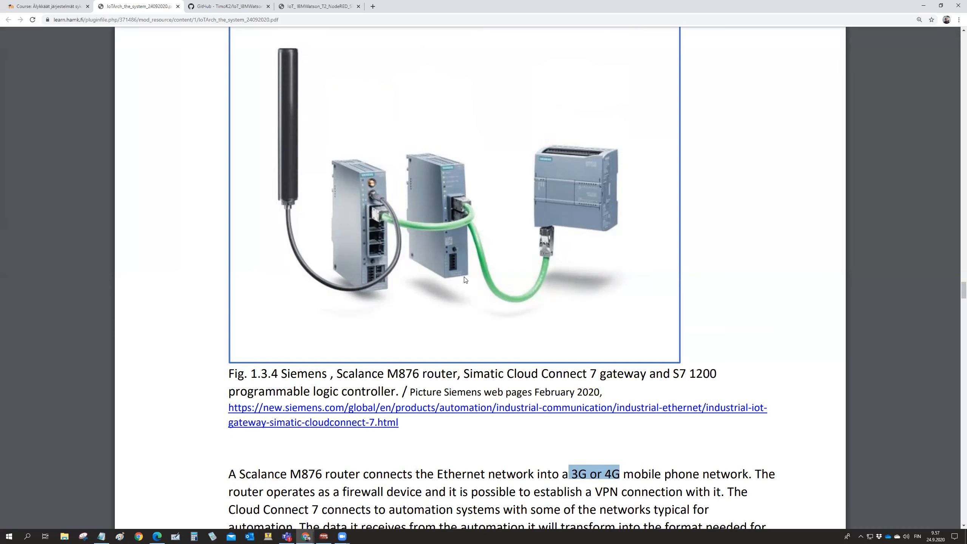
mouse_move(455, 196)
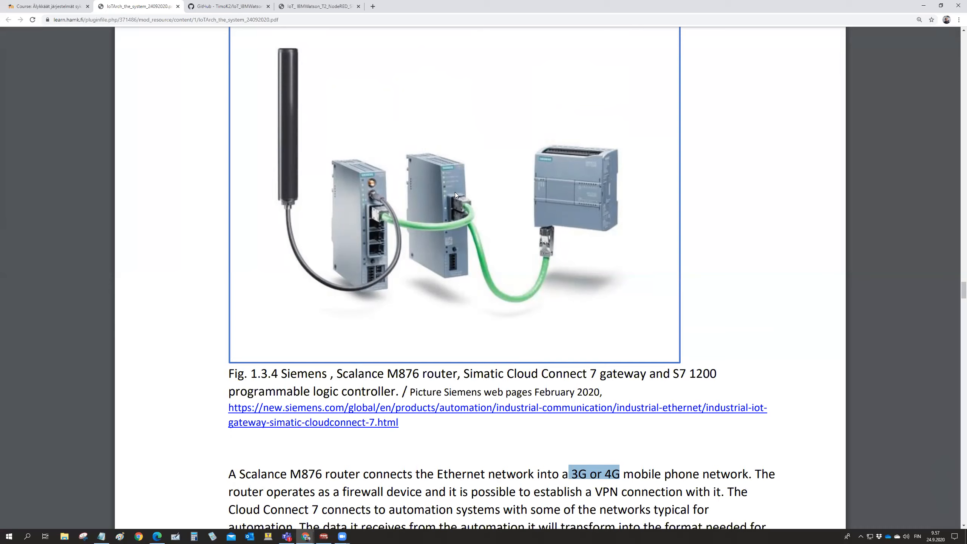
mouse_move(342, 194)
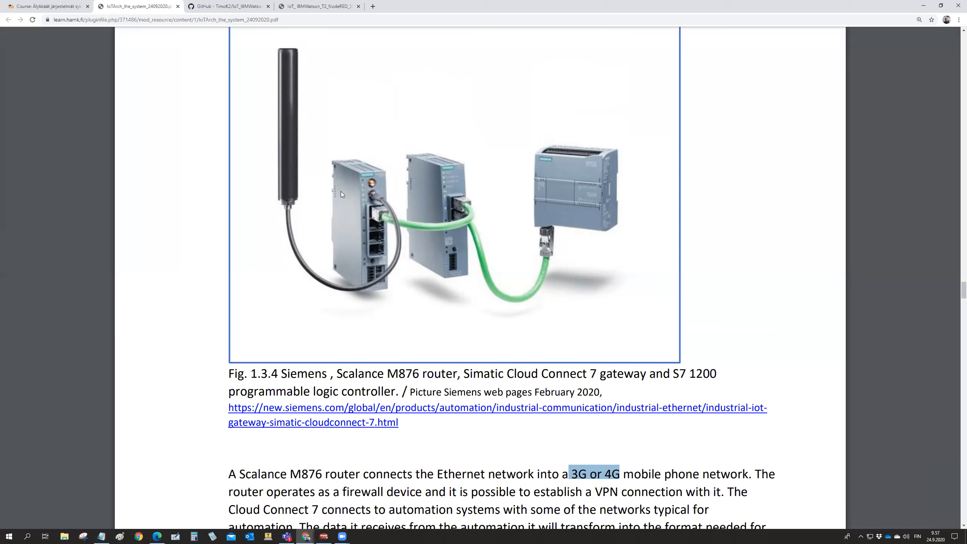
mouse_move(284, 202)
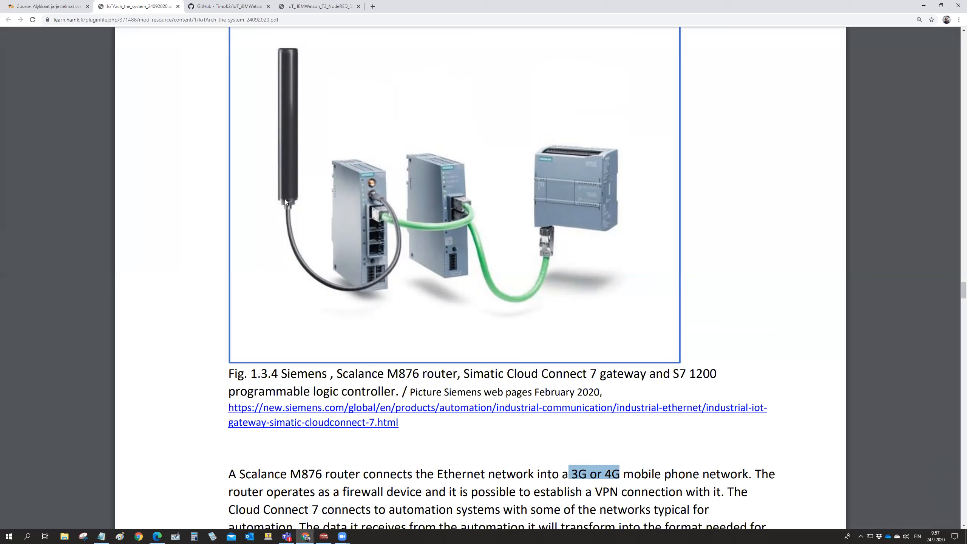
mouse_move(223, 66)
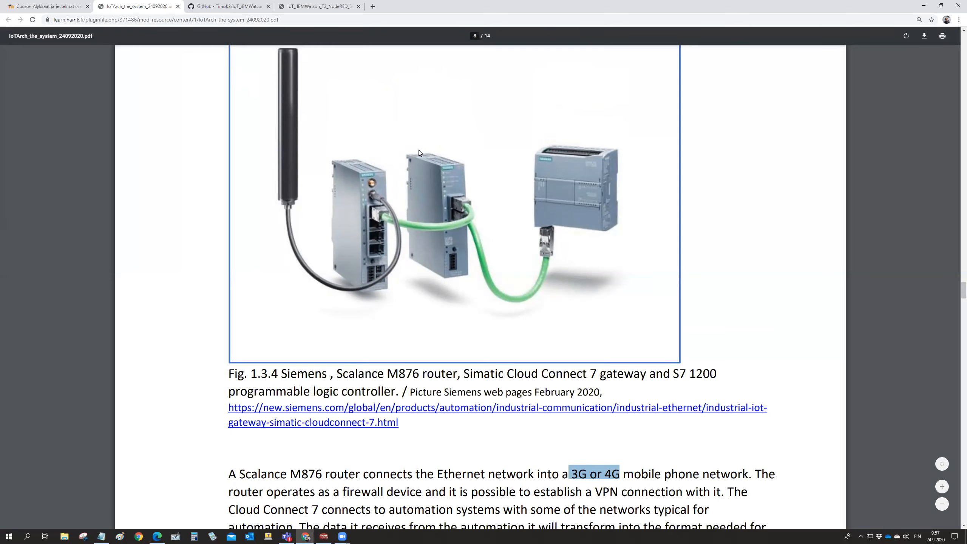
mouse_move(474, 220)
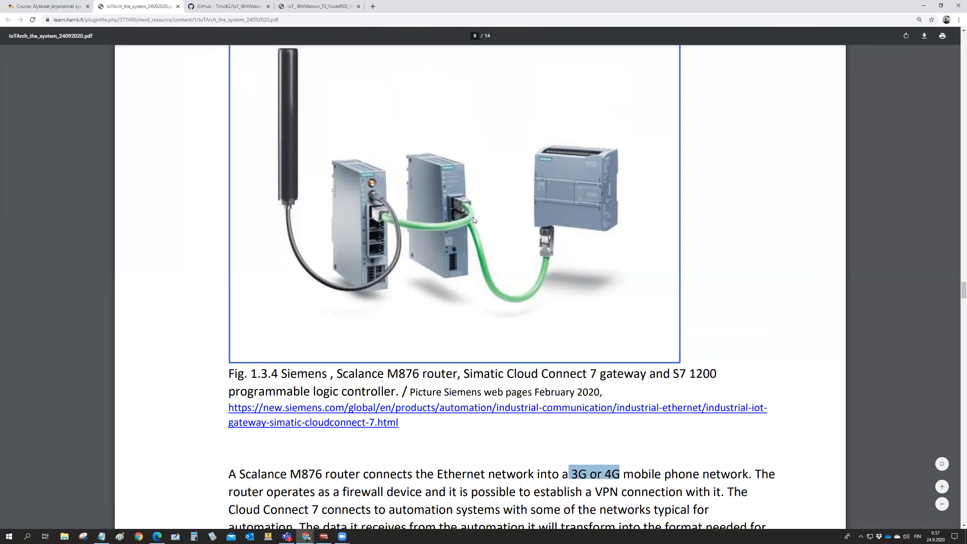
mouse_move(549, 226)
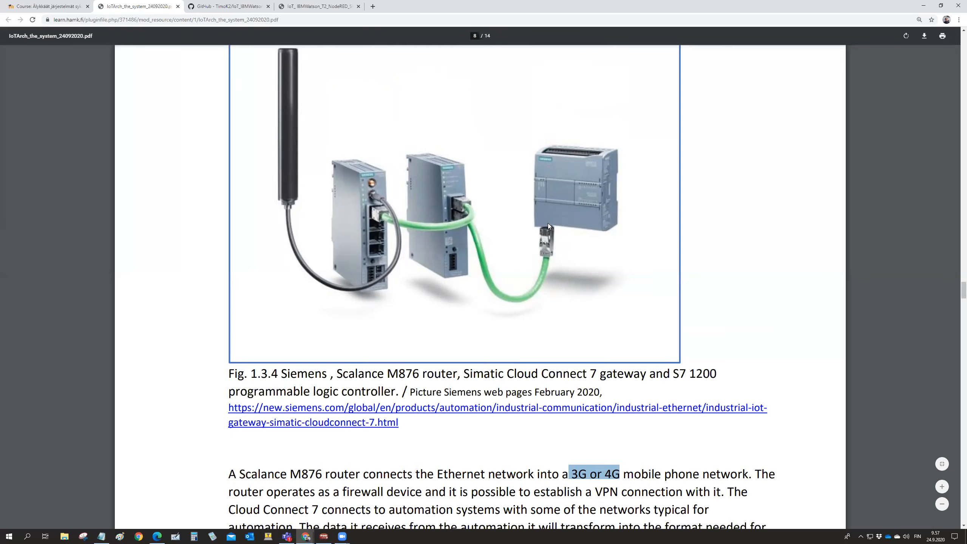
mouse_move(410, 213)
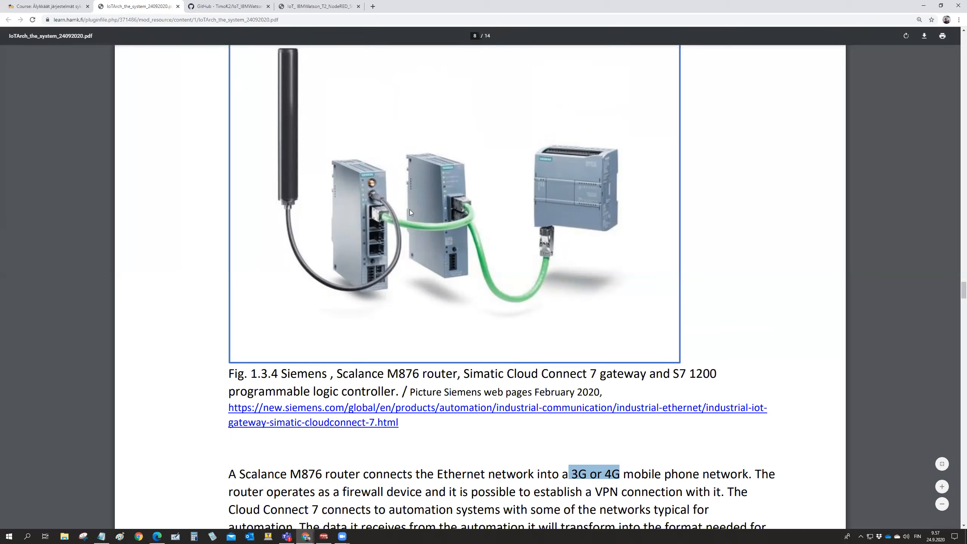
mouse_move(471, 213)
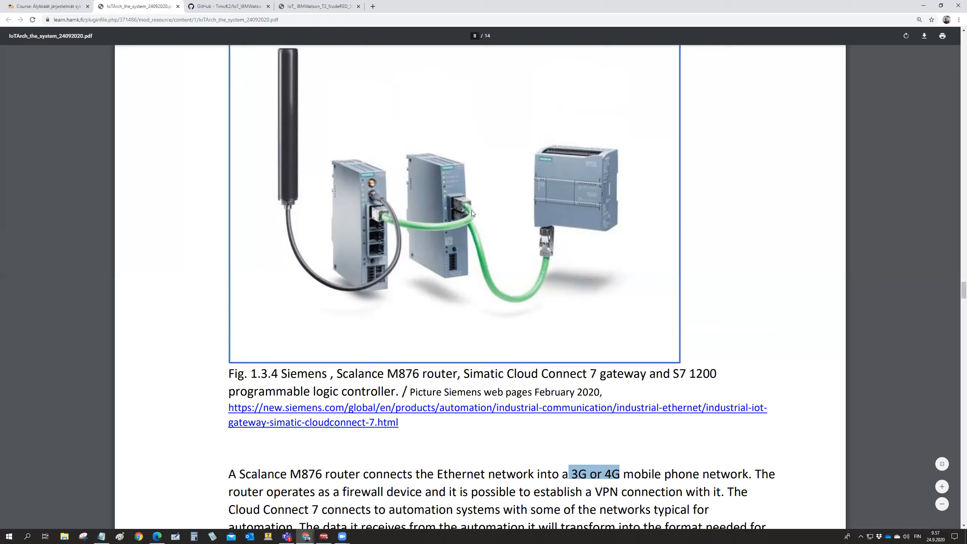
mouse_move(463, 226)
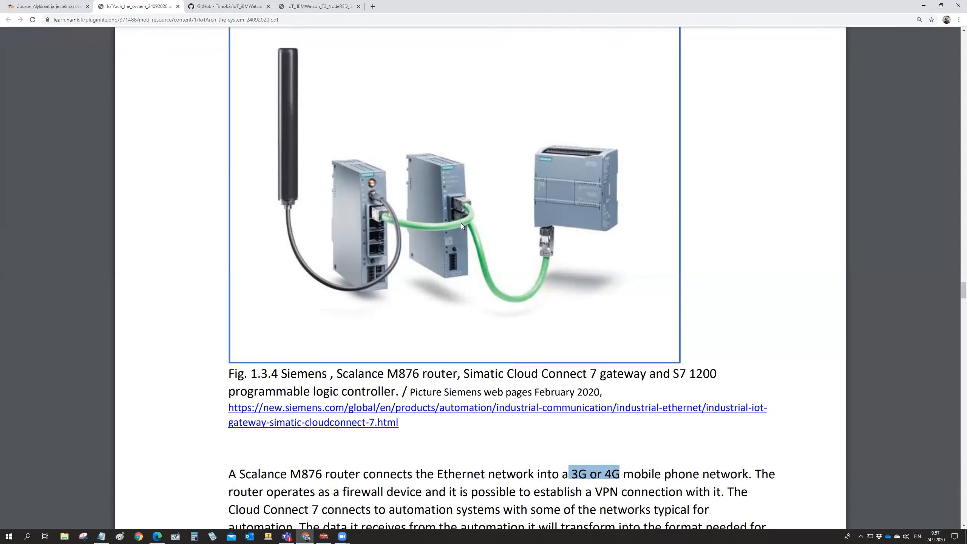
mouse_move(456, 247)
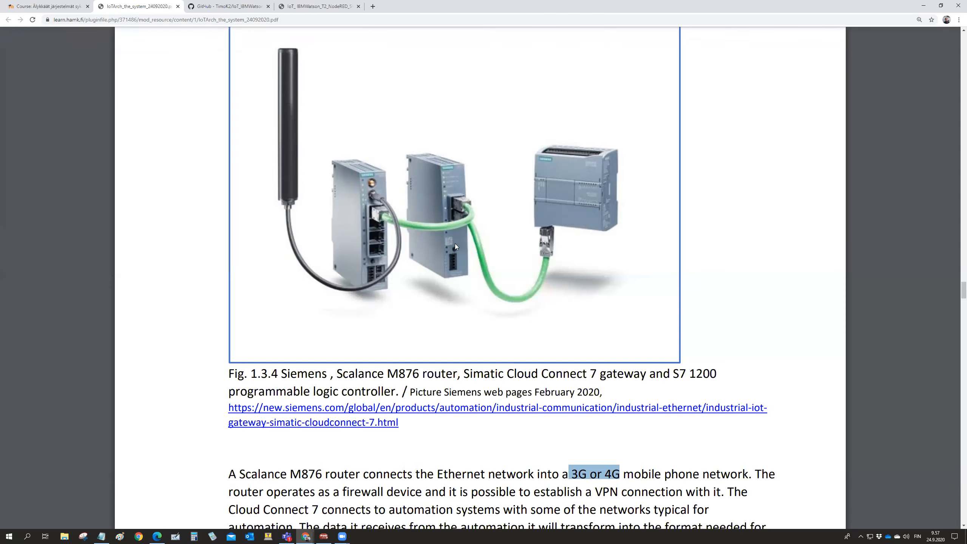
mouse_move(466, 284)
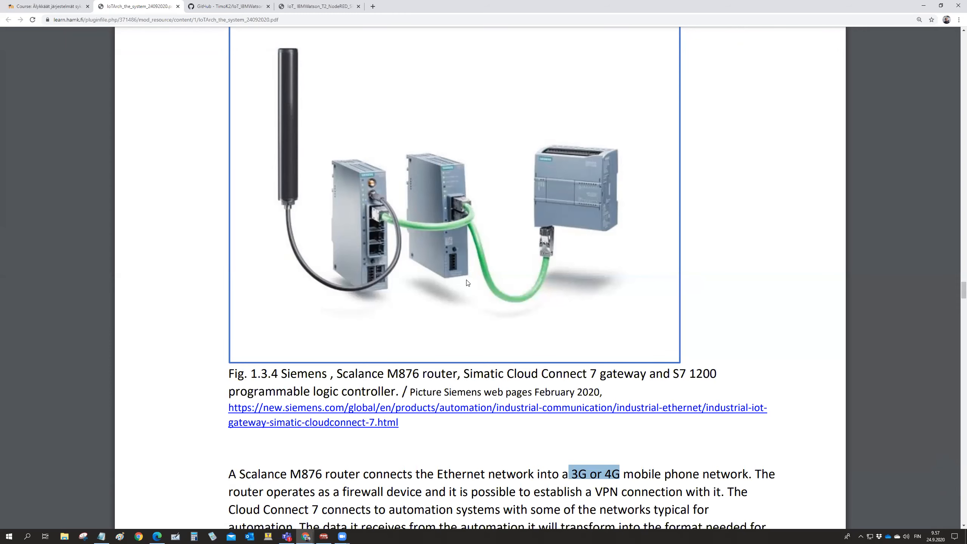
scroll("down", 3)
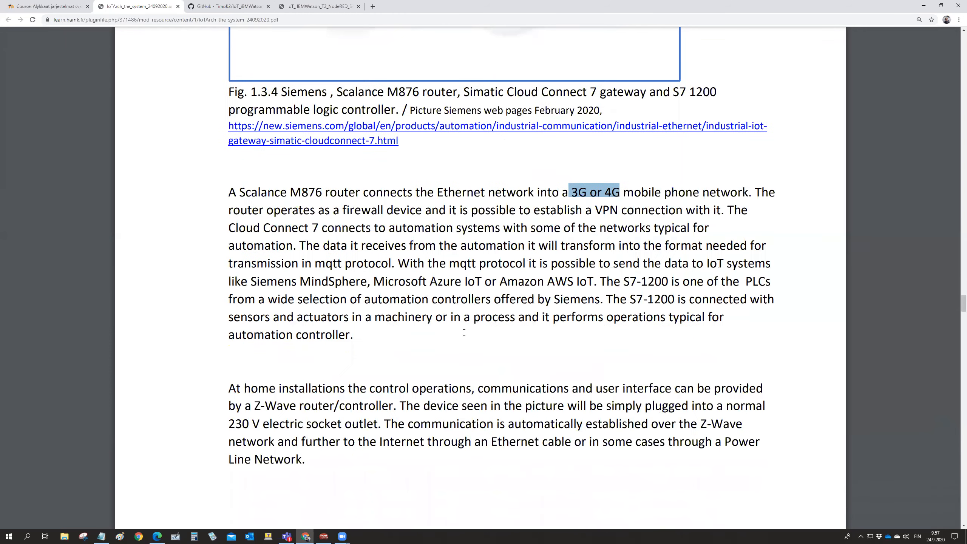
Scroll to page 9 with Fig 1.3.5 Devolo Home Control and Fig. 1.3.6 Abus smoke detector
scroll("down", 3)
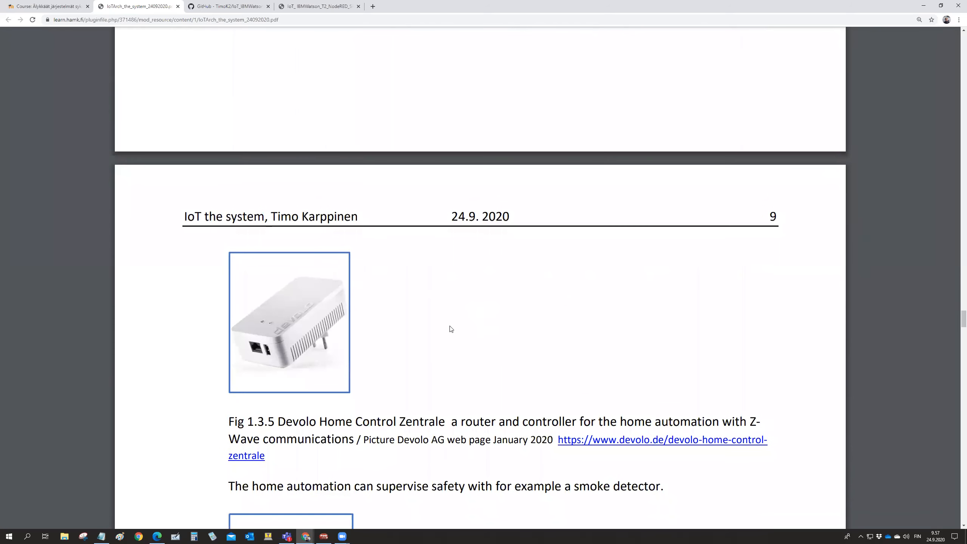
scroll("down", 3)
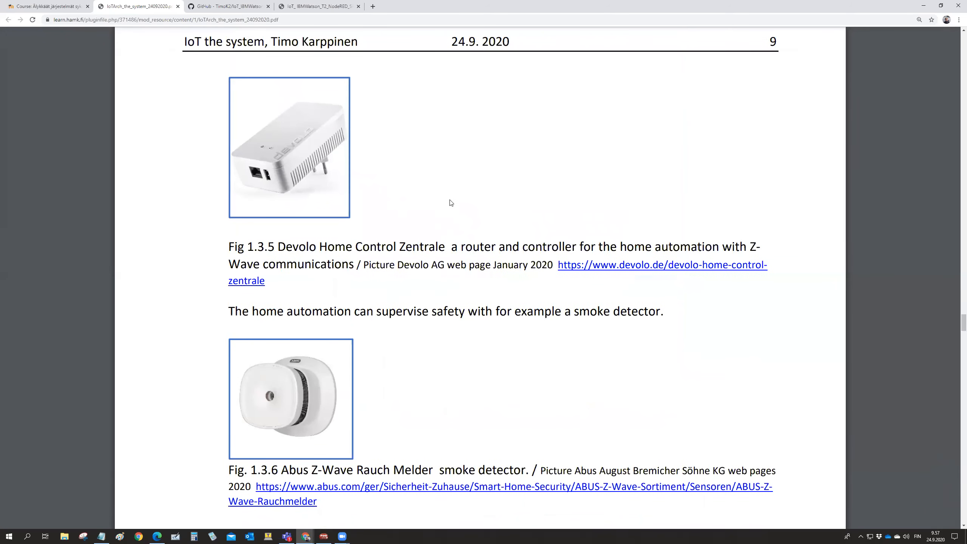
mouse_move(443, 173)
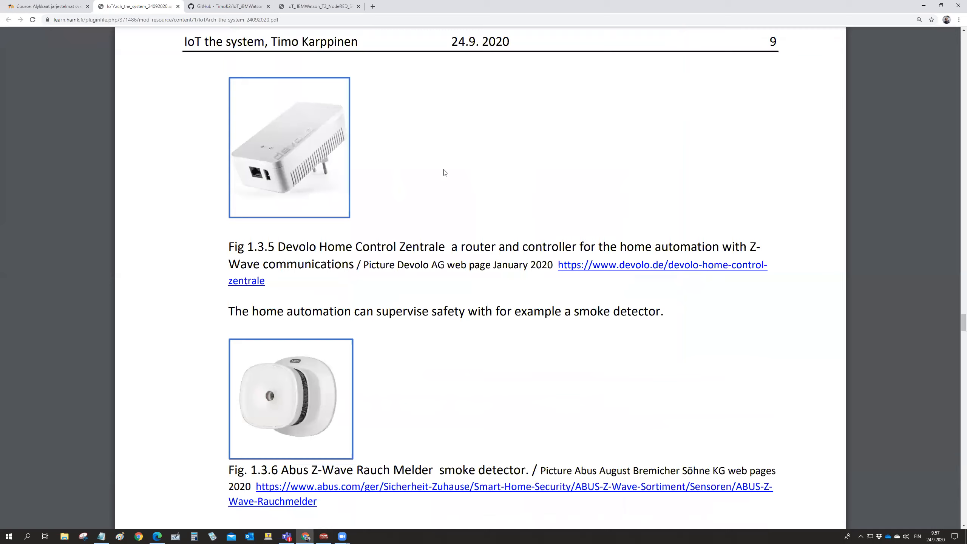
mouse_move(449, 181)
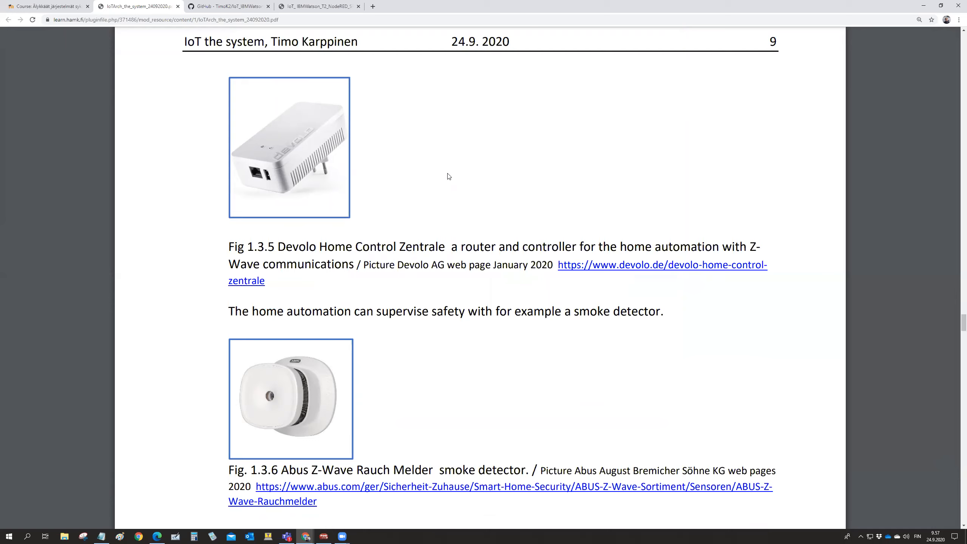
mouse_move(500, 241)
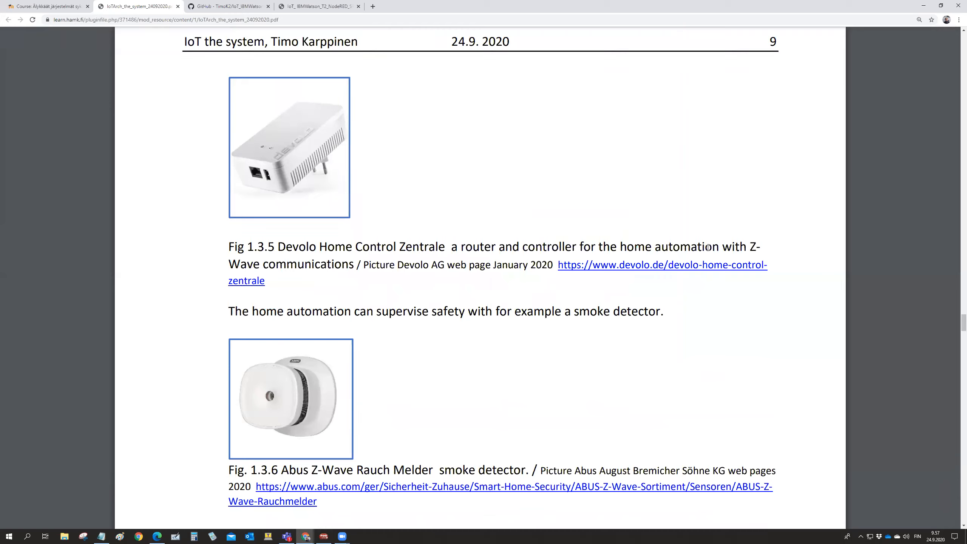
mouse_move(767, 247)
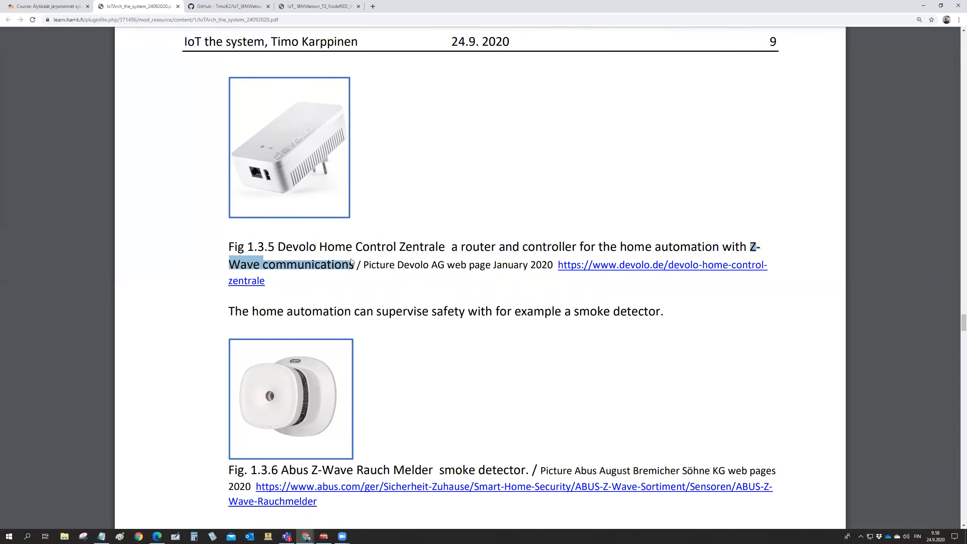
mouse_move(280, 183)
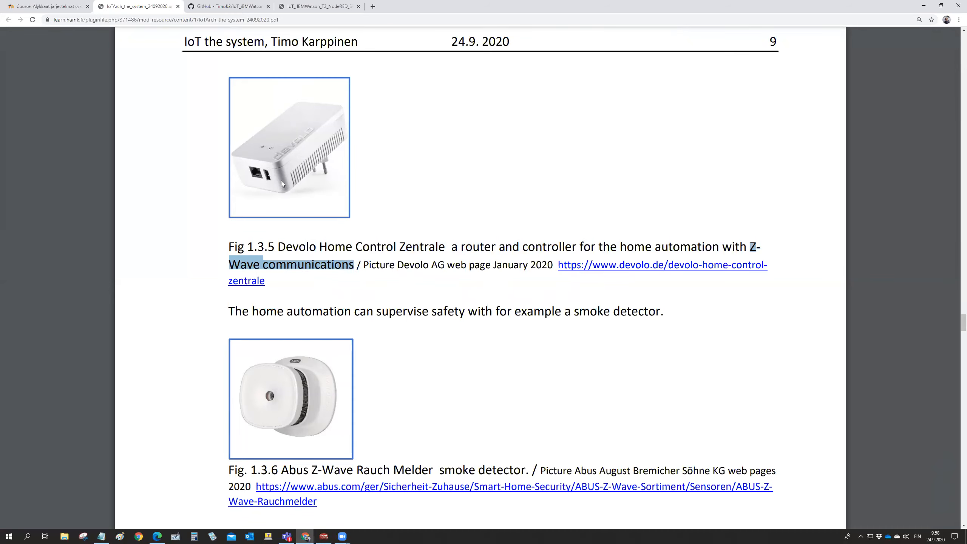
mouse_move(229, 160)
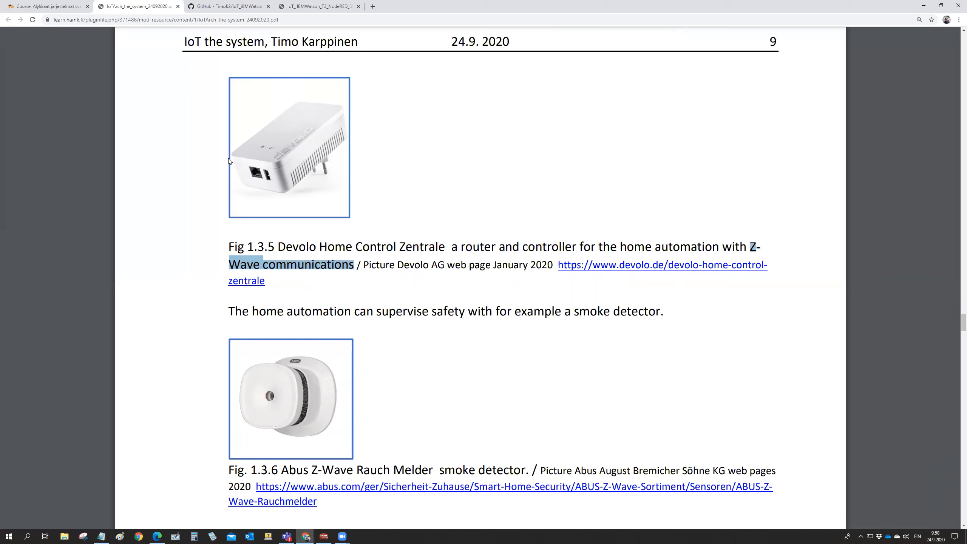
mouse_move(313, 101)
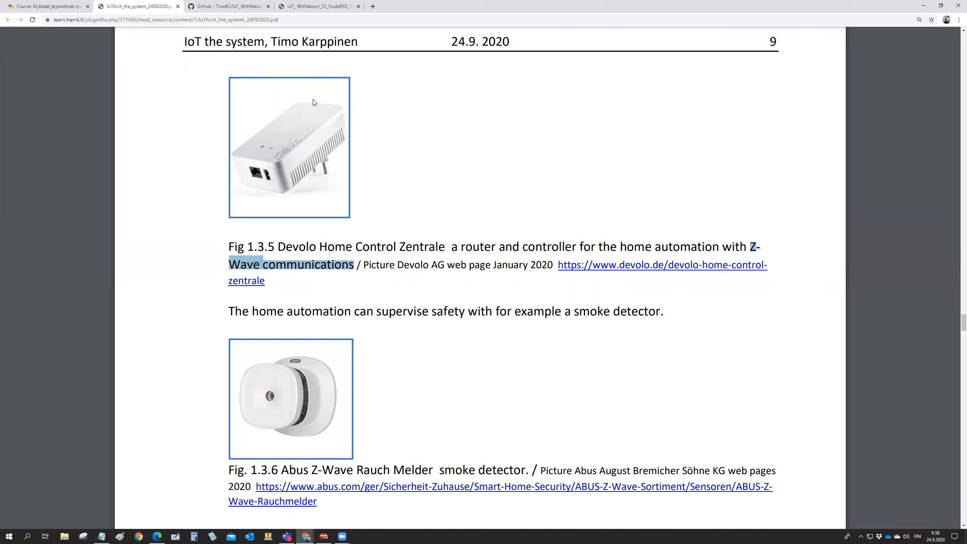
mouse_move(320, 172)
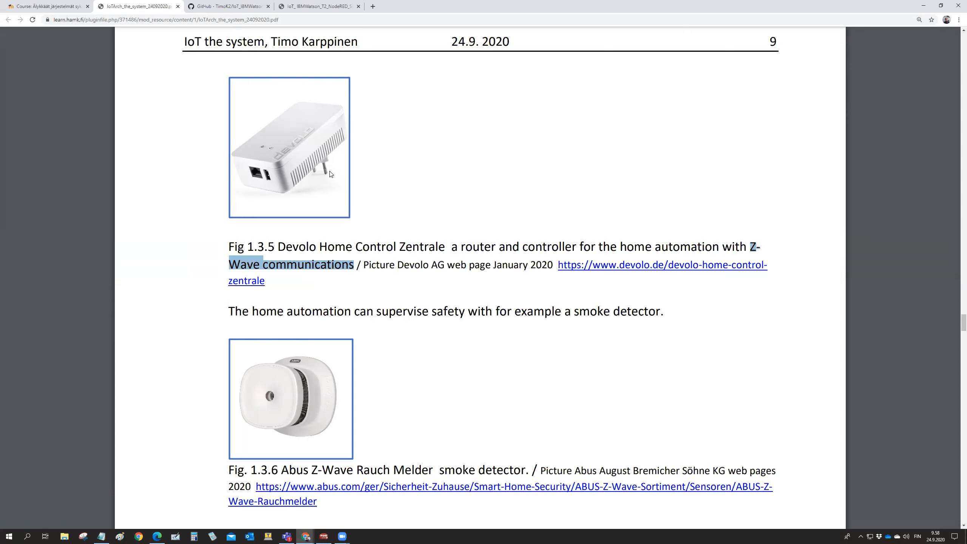
mouse_move(304, 246)
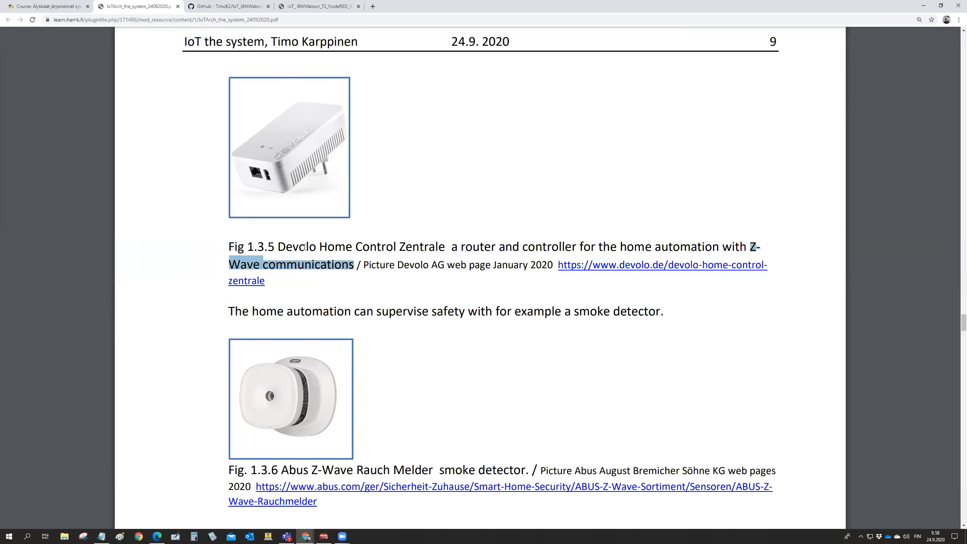
mouse_move(284, 143)
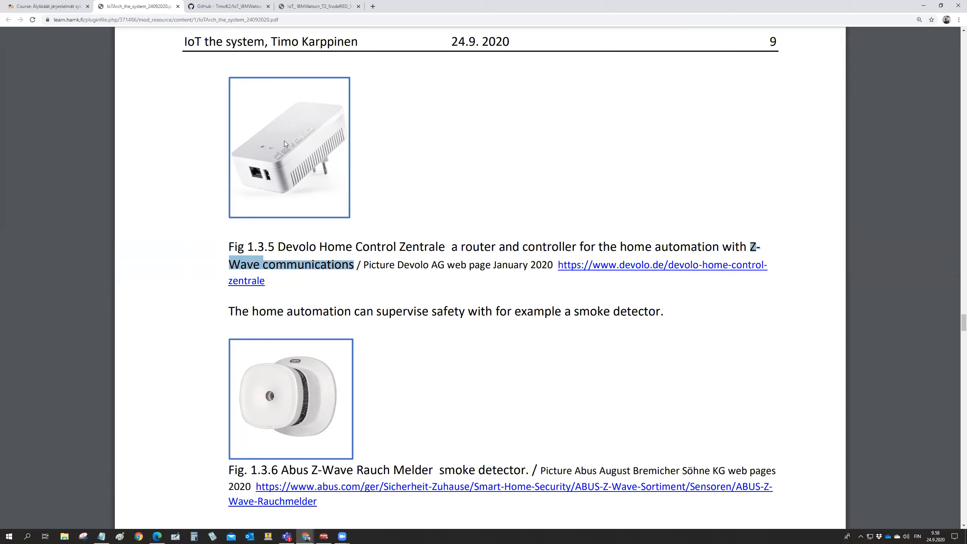
mouse_move(329, 120)
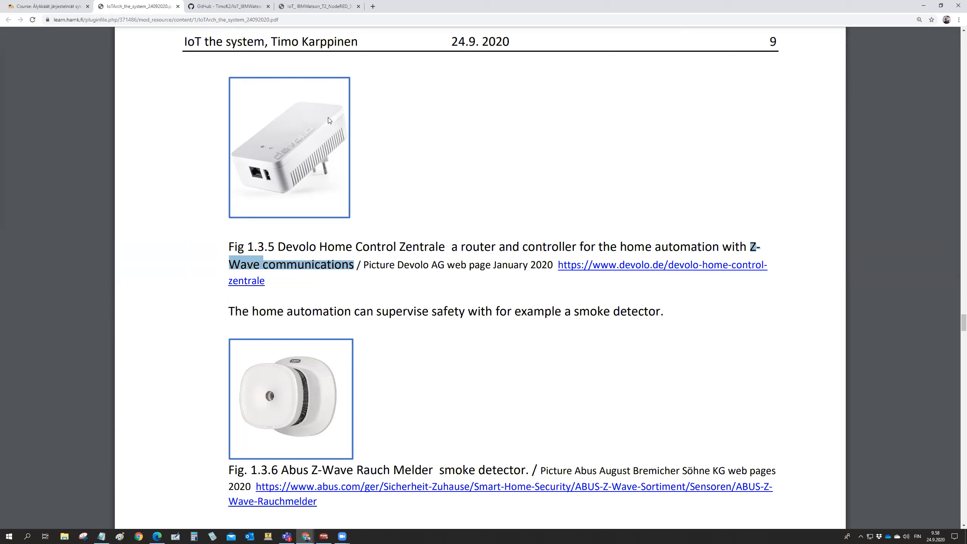
mouse_move(259, 179)
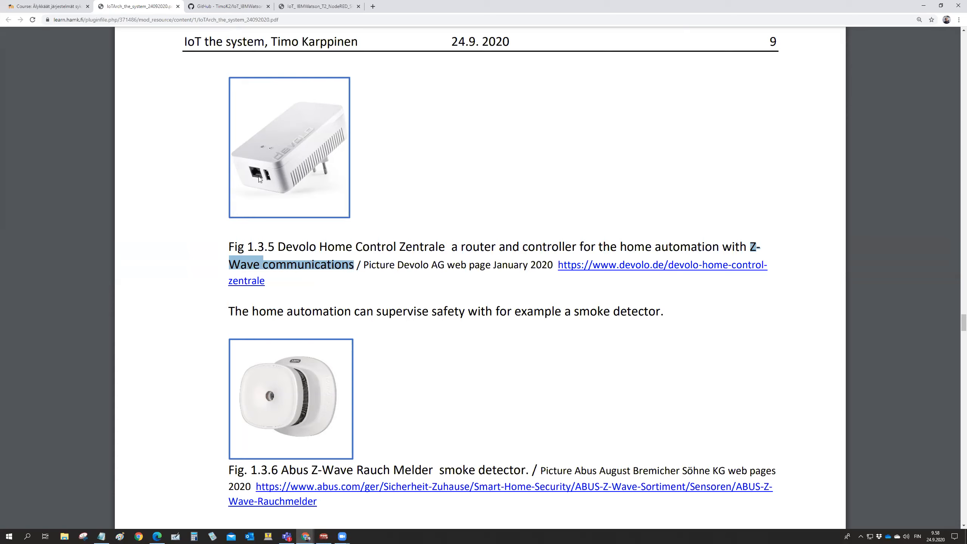
mouse_move(248, 203)
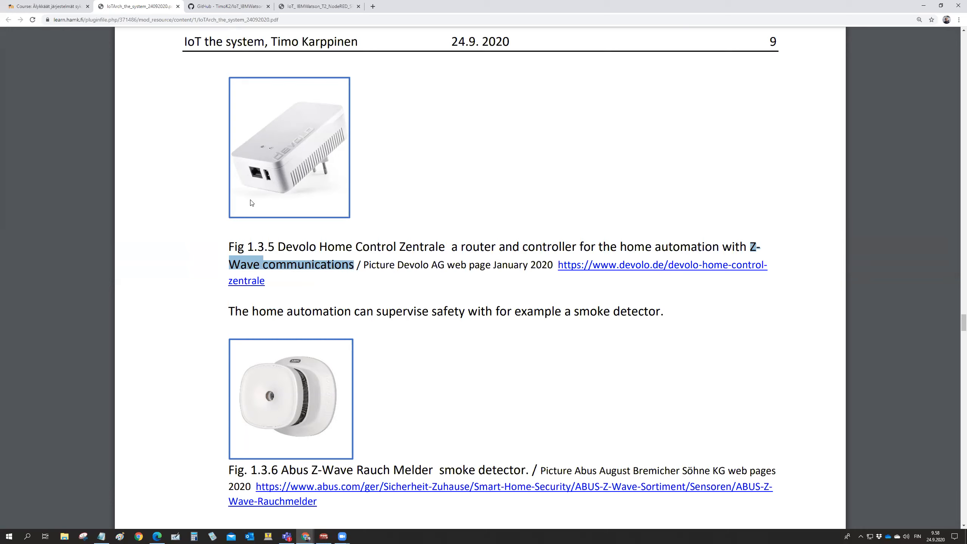
mouse_move(424, 194)
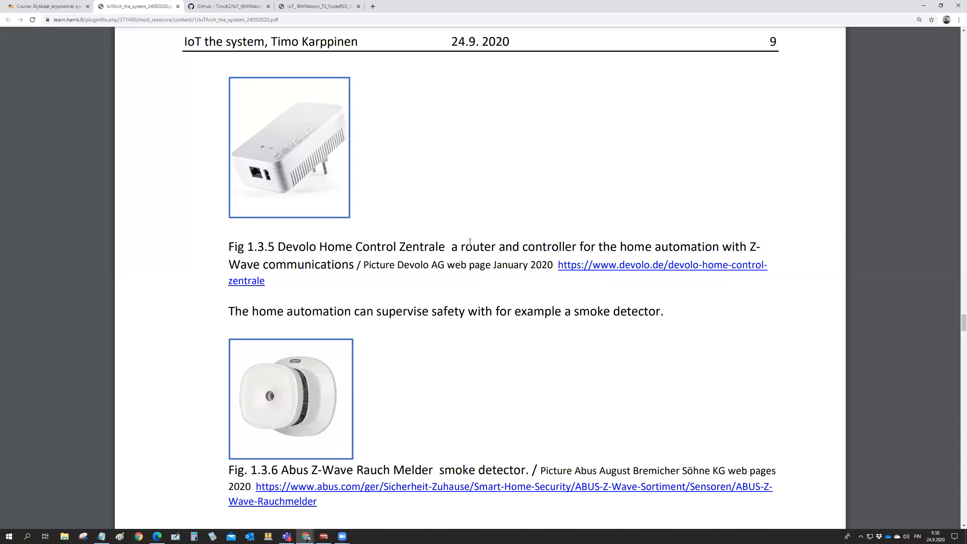
mouse_move(485, 245)
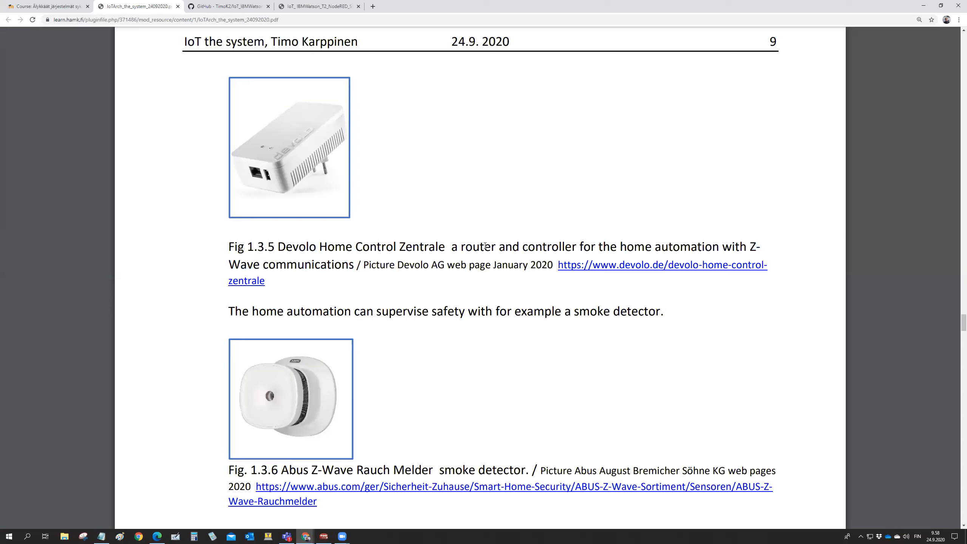
mouse_move(350, 414)
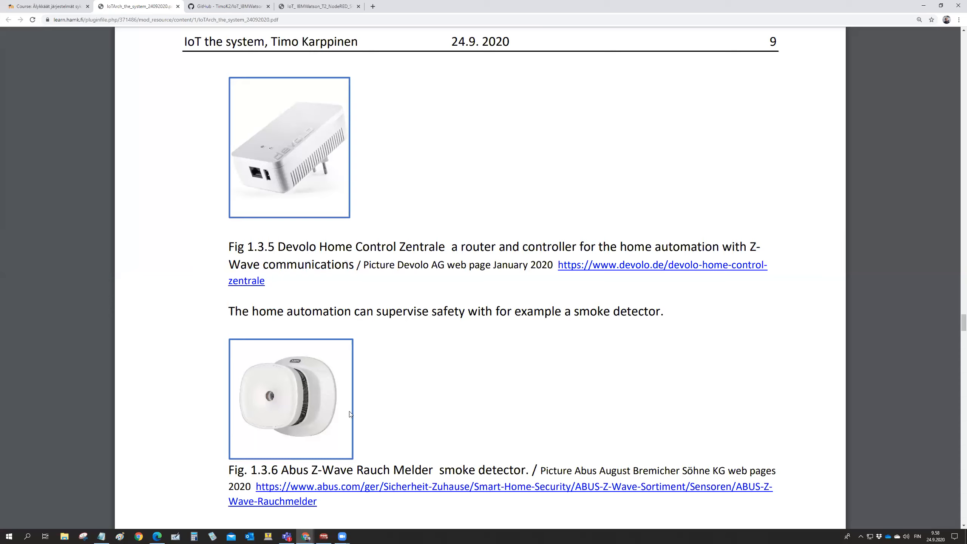
mouse_move(331, 429)
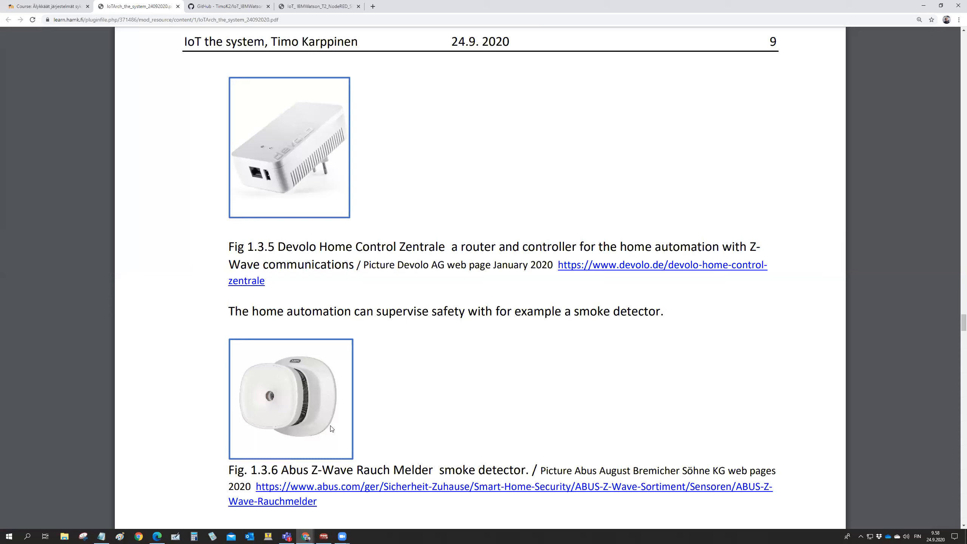
Scroll slightly to reveal the magnetic-switch door and window monitoring paragraph
scroll("down", 3)
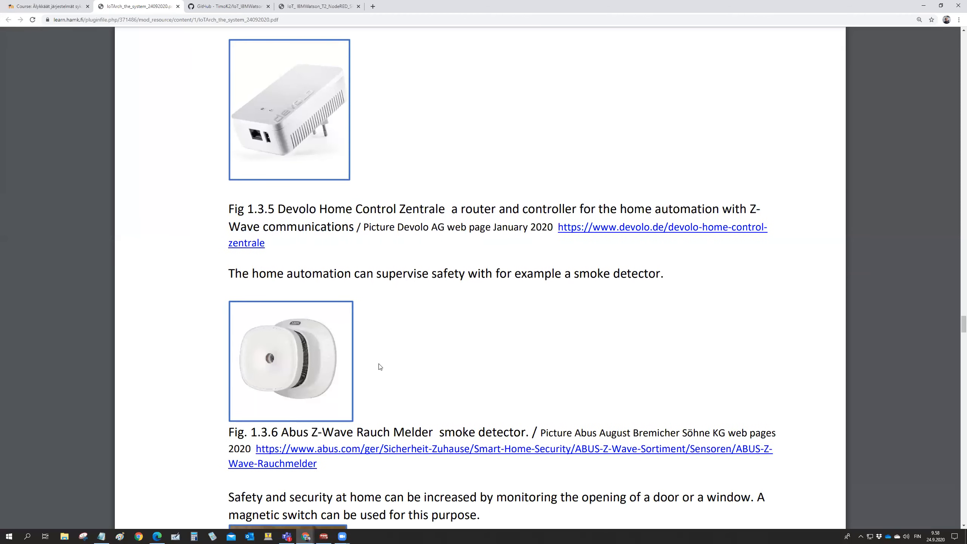
mouse_move(361, 338)
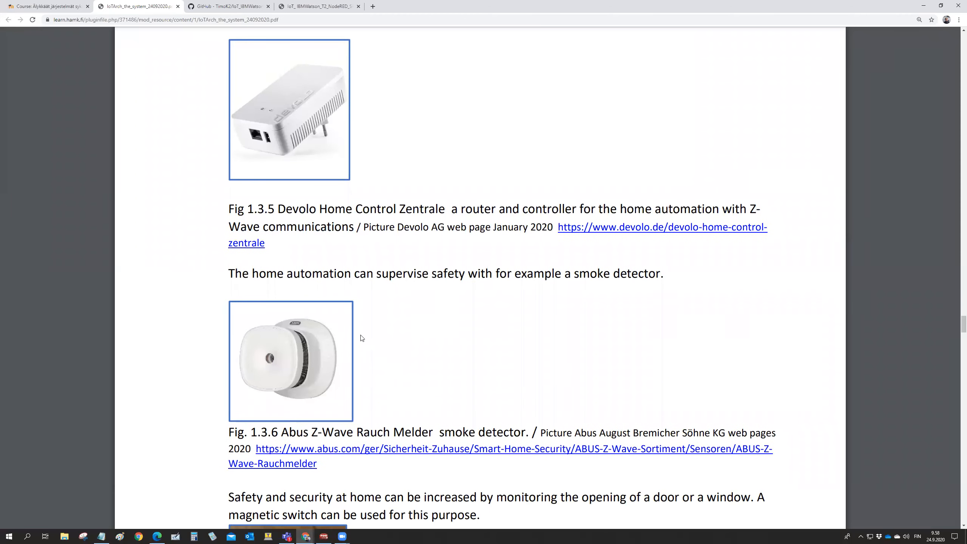
mouse_move(311, 103)
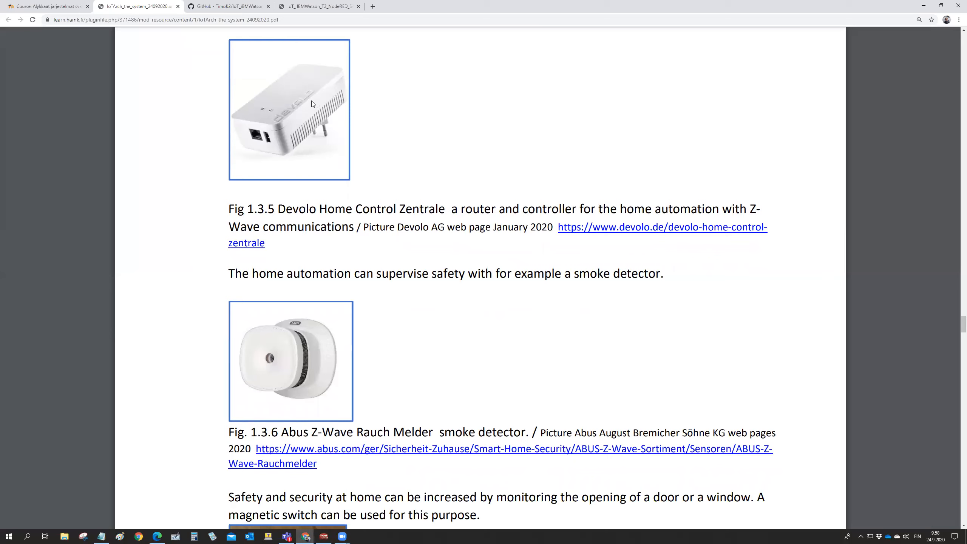
mouse_move(423, 352)
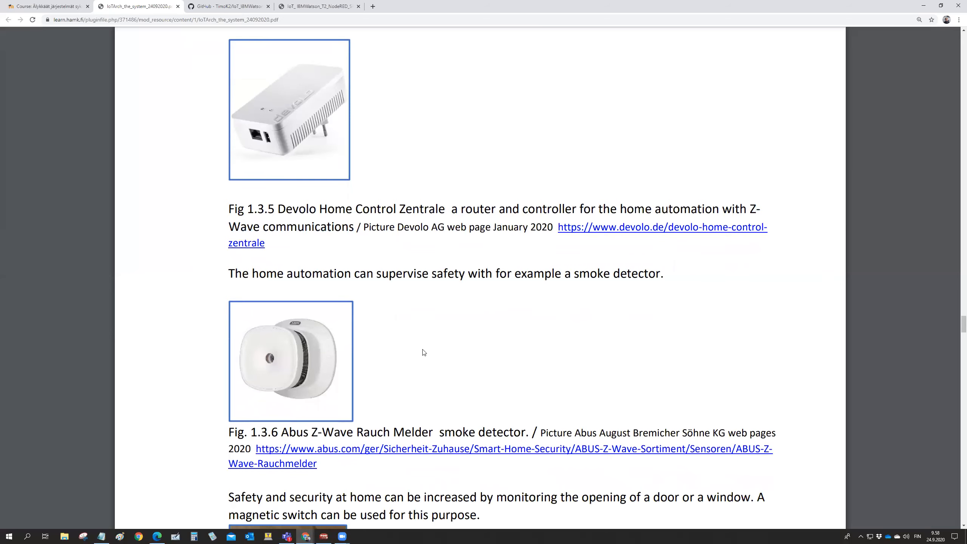
mouse_move(471, 322)
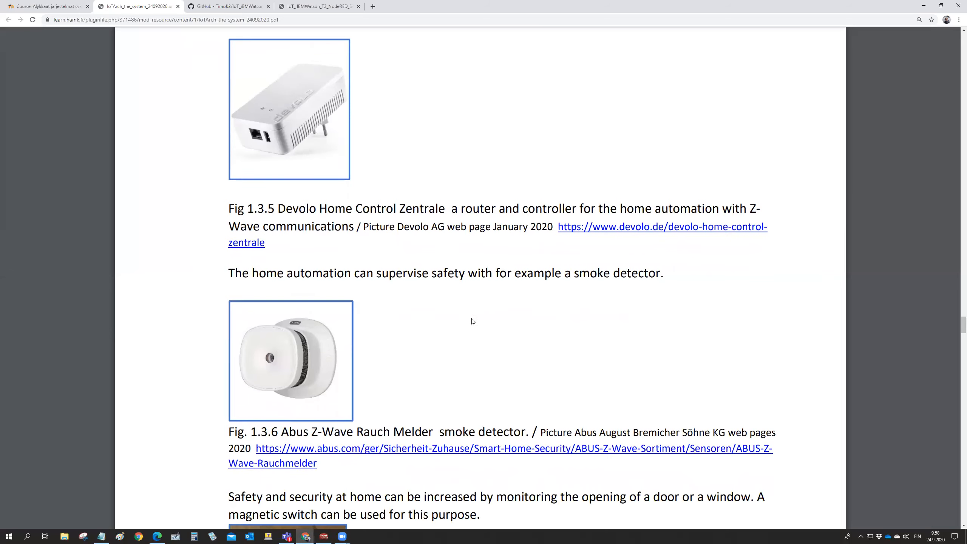
mouse_move(490, 369)
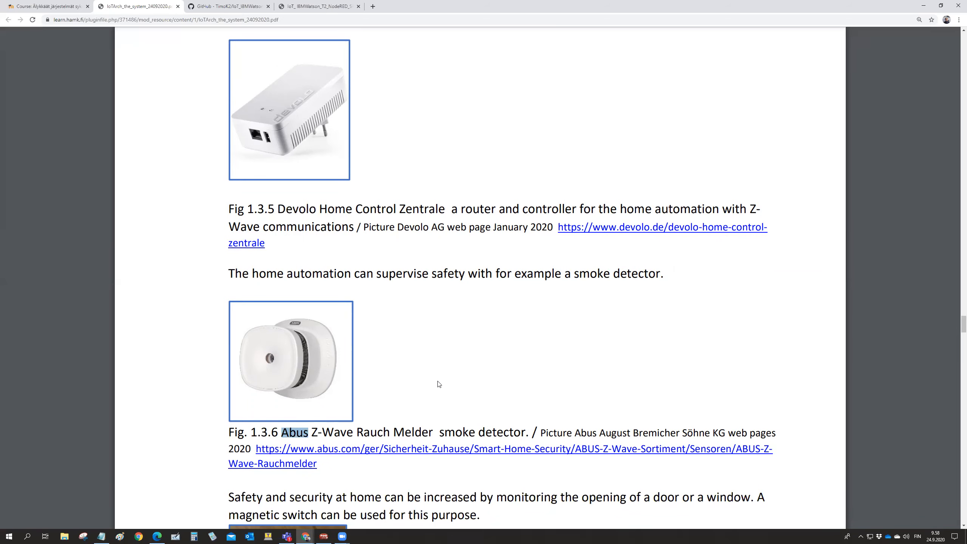
Scroll down to Fig. 1.3.7, the OZ Z-Wave Door/Window Sensor, and its caption
scroll("down", 3)
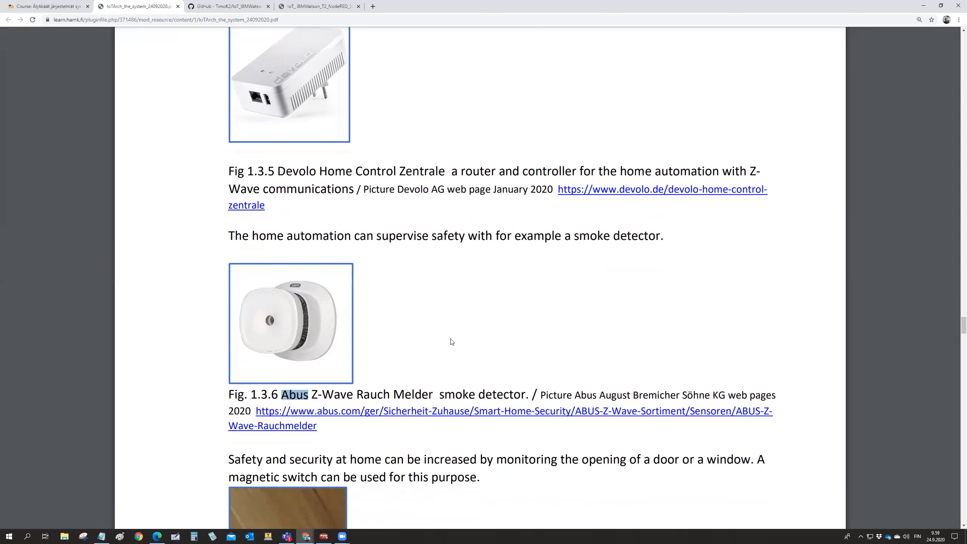
mouse_move(467, 309)
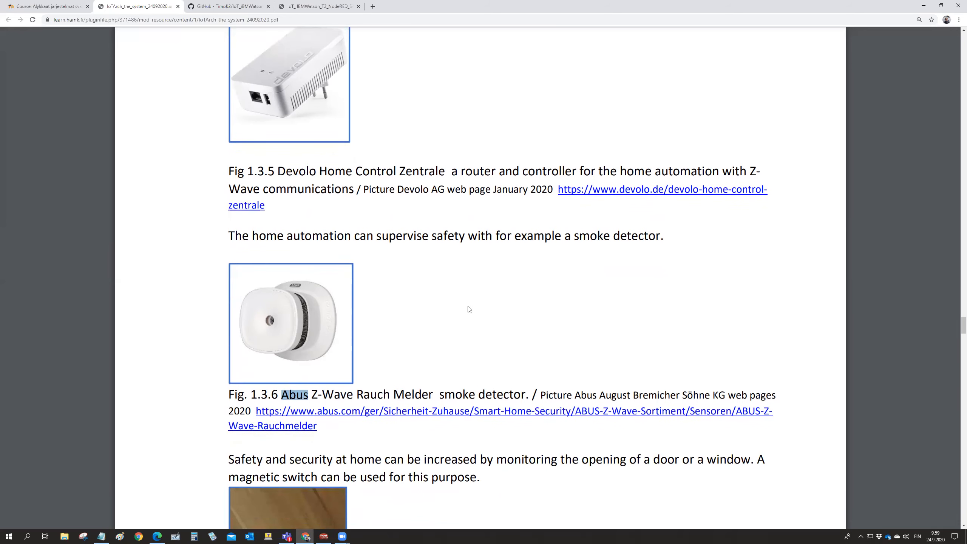
mouse_move(488, 326)
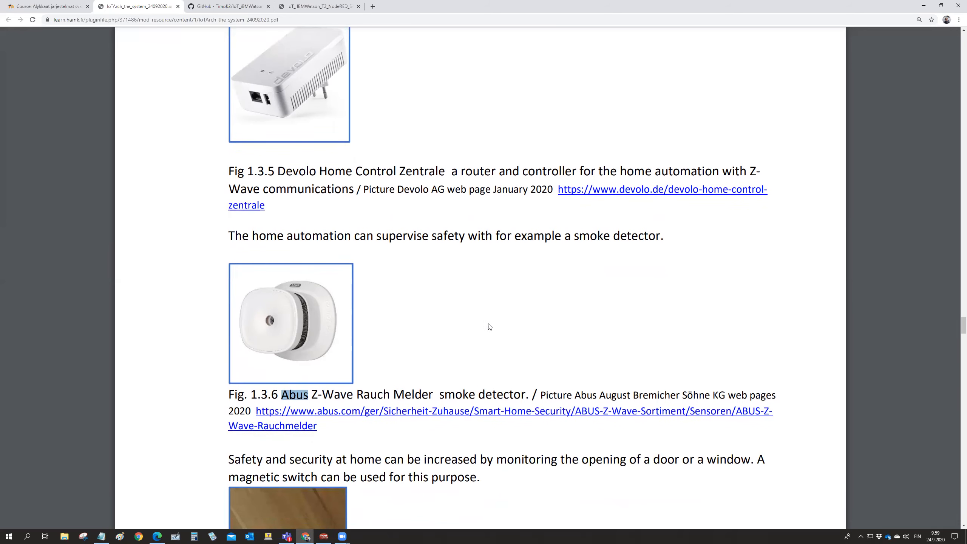
scroll("down", 3)
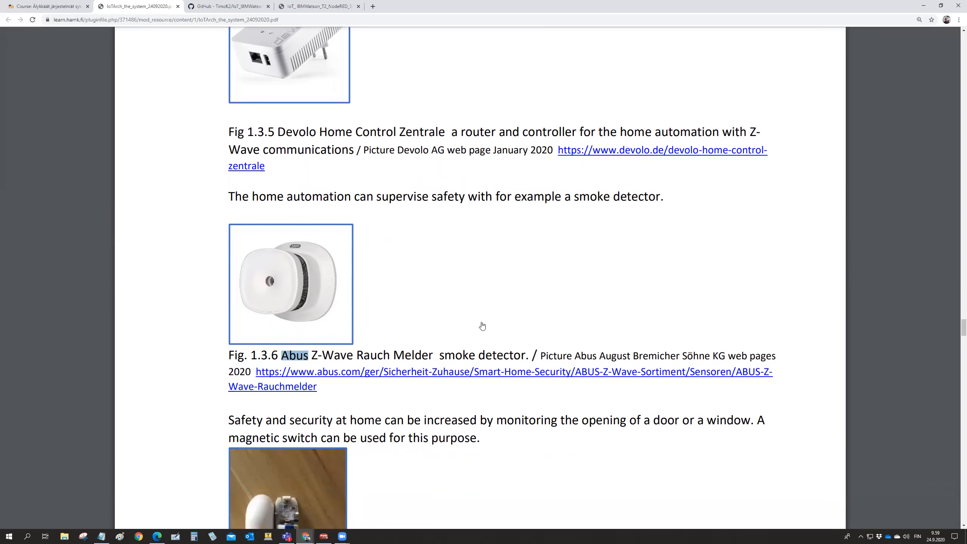
scroll("down", 3)
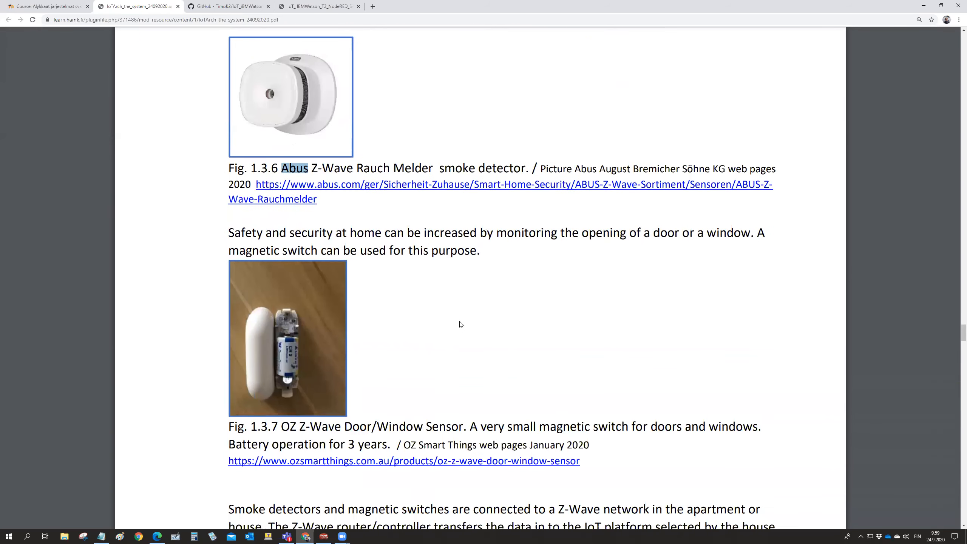
mouse_move(391, 347)
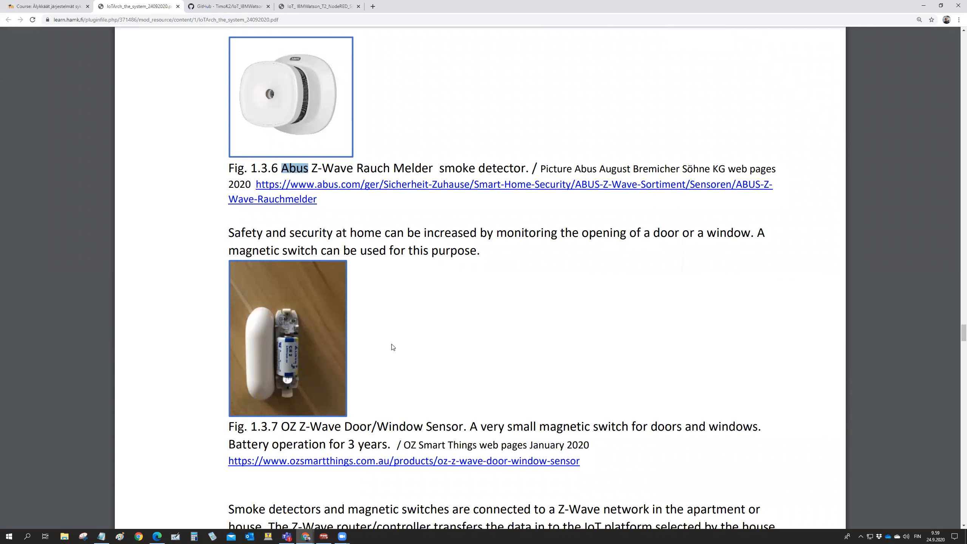
mouse_move(303, 396)
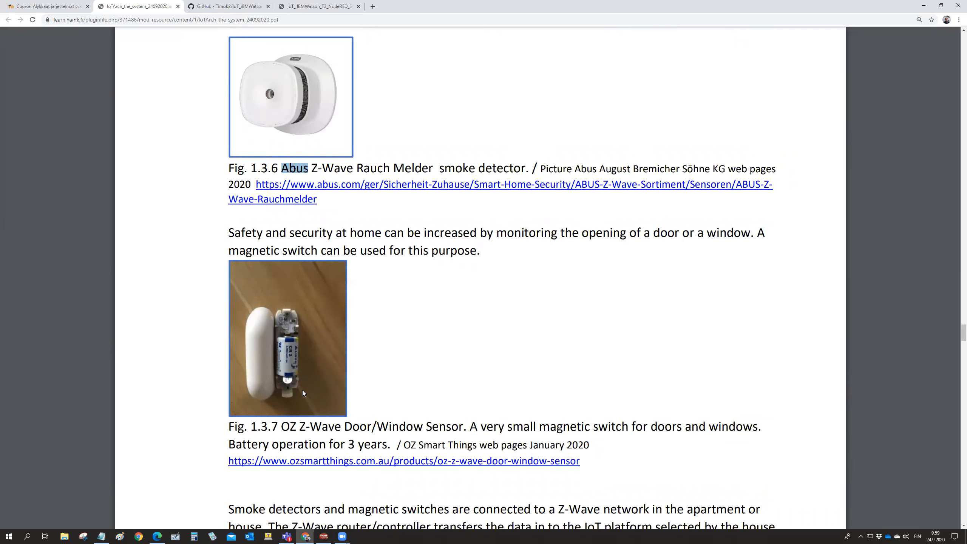
mouse_move(290, 339)
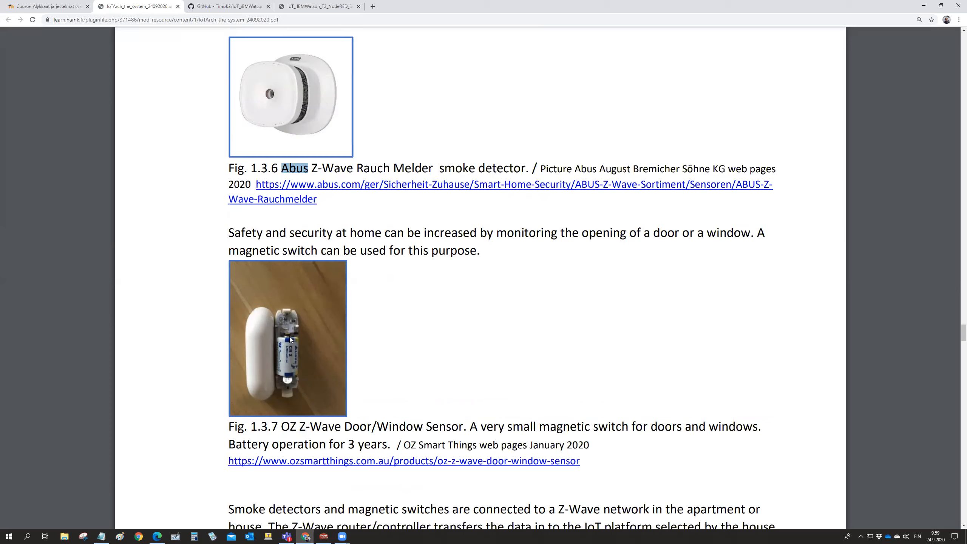
mouse_move(294, 378)
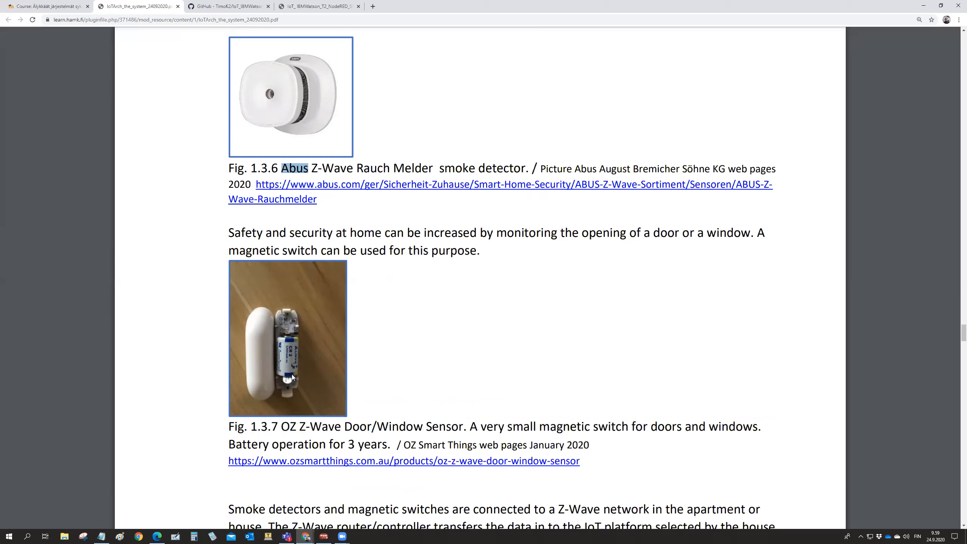
mouse_move(275, 341)
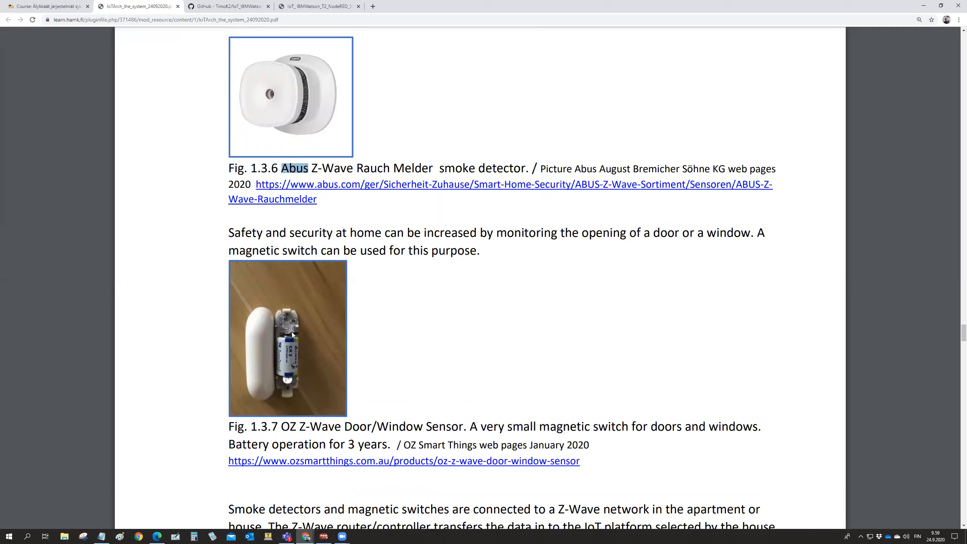
mouse_move(310, 330)
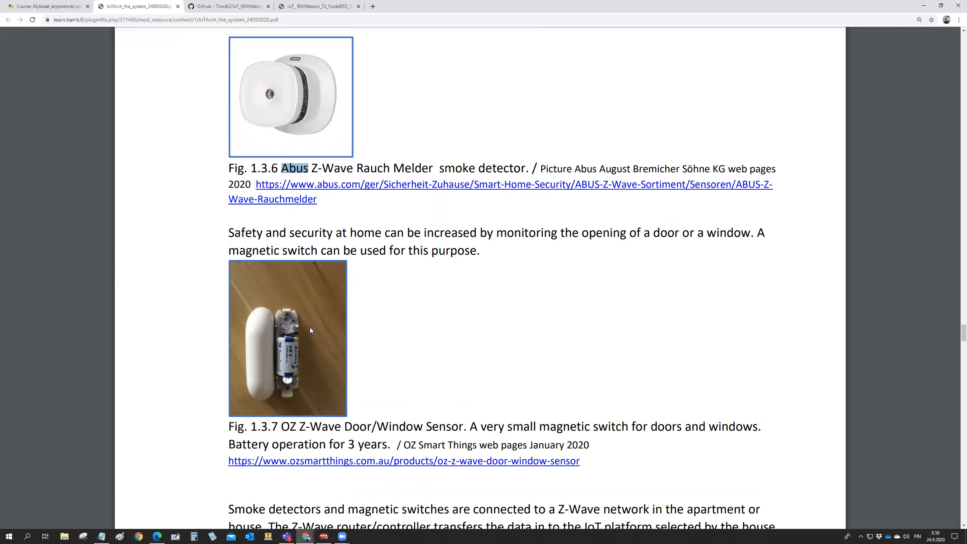
mouse_move(368, 430)
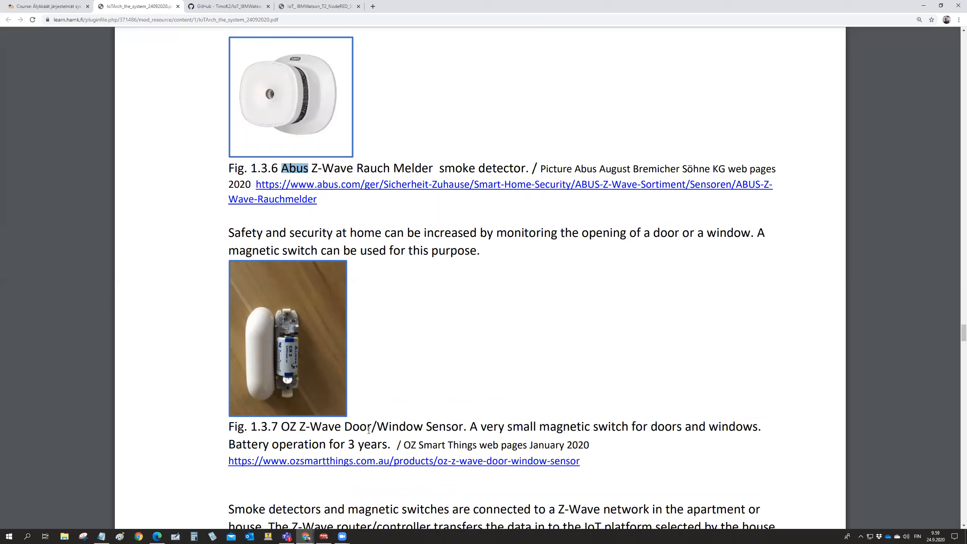
mouse_move(506, 372)
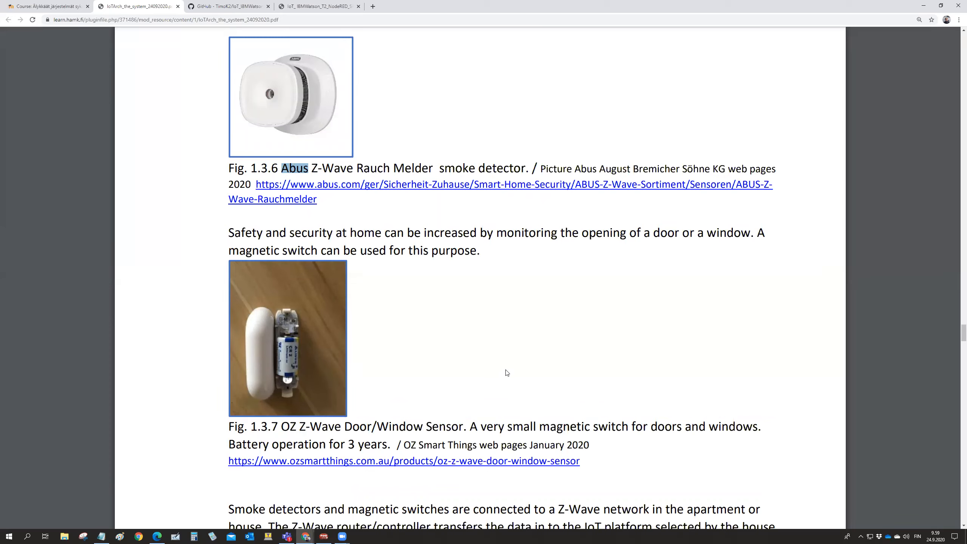
mouse_move(438, 311)
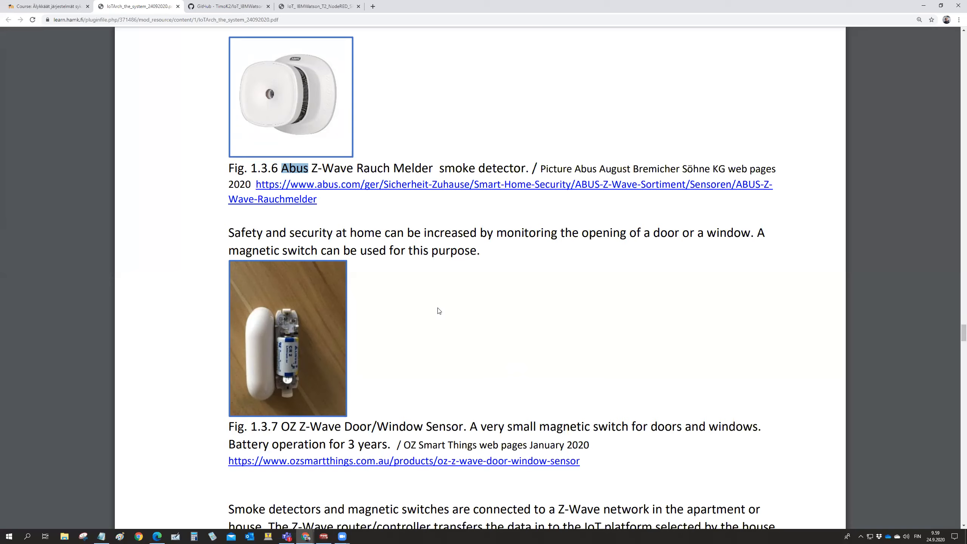
mouse_move(506, 329)
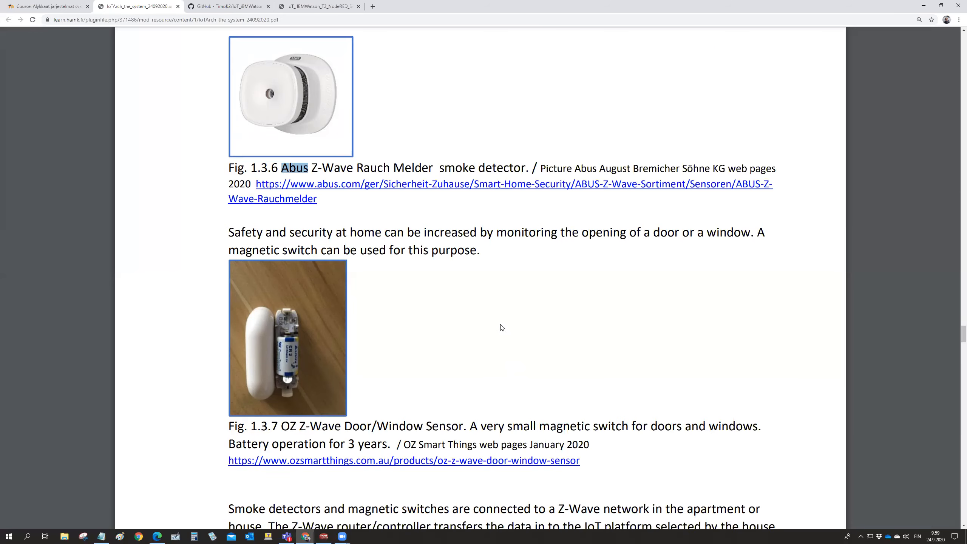
Scroll past Fig. 1.3.7 to page 10's eSIM/eCall text
scroll("down", 3)
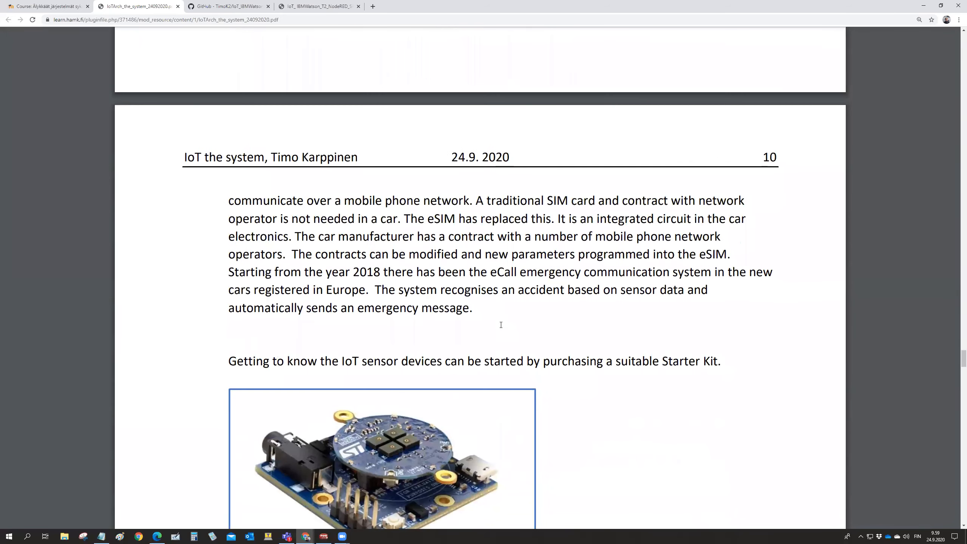
Scroll to Fig. 1.3.8 Blue Coin starter kit and its component description
scroll("down", 3)
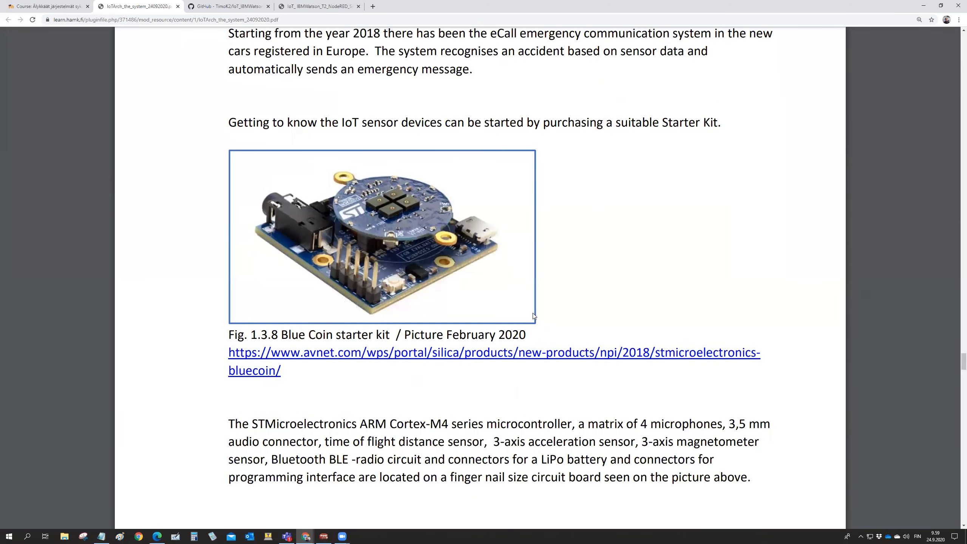
scroll("down", 3)
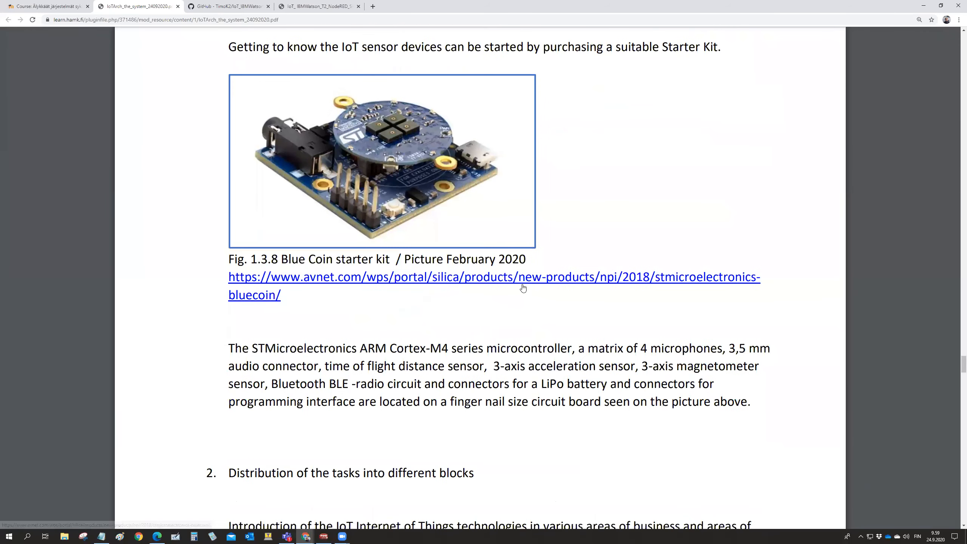
mouse_move(546, 175)
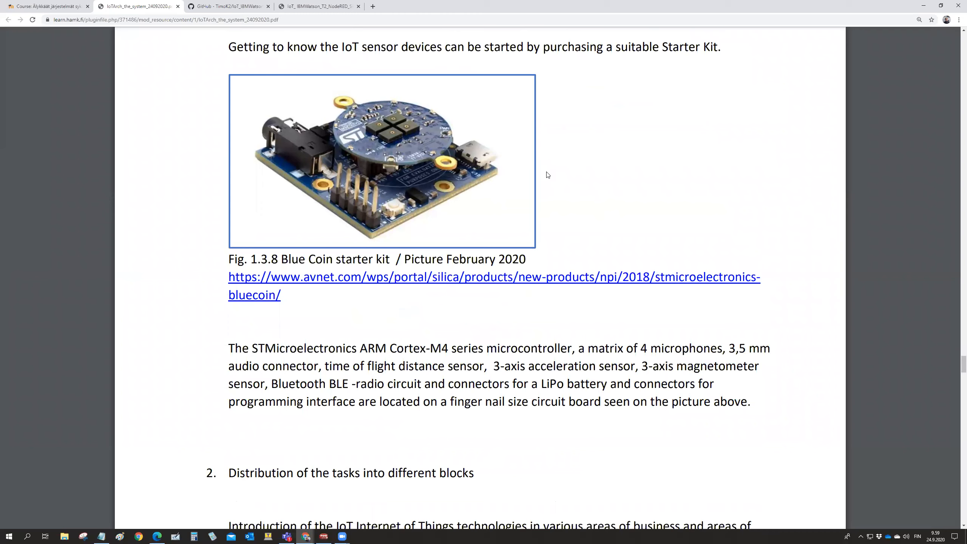
mouse_move(466, 185)
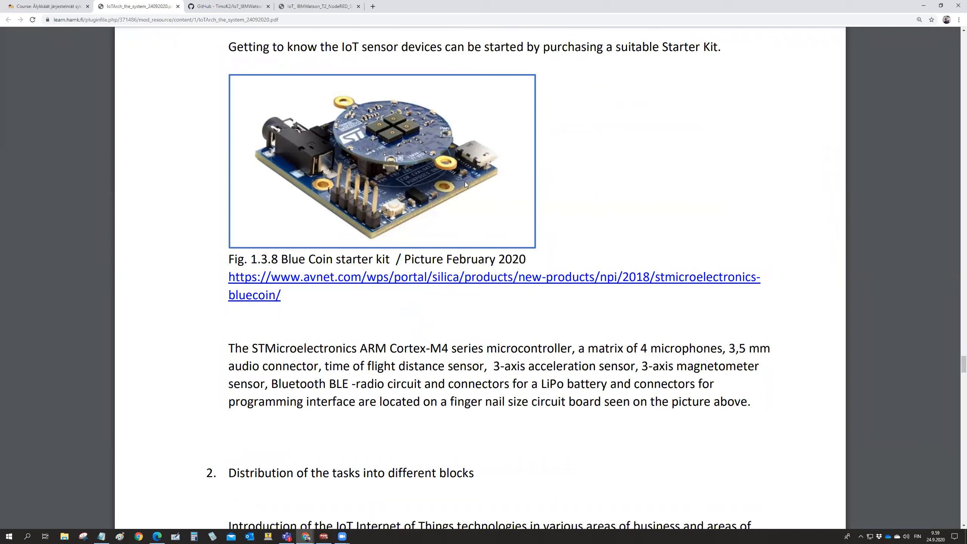
mouse_move(369, 237)
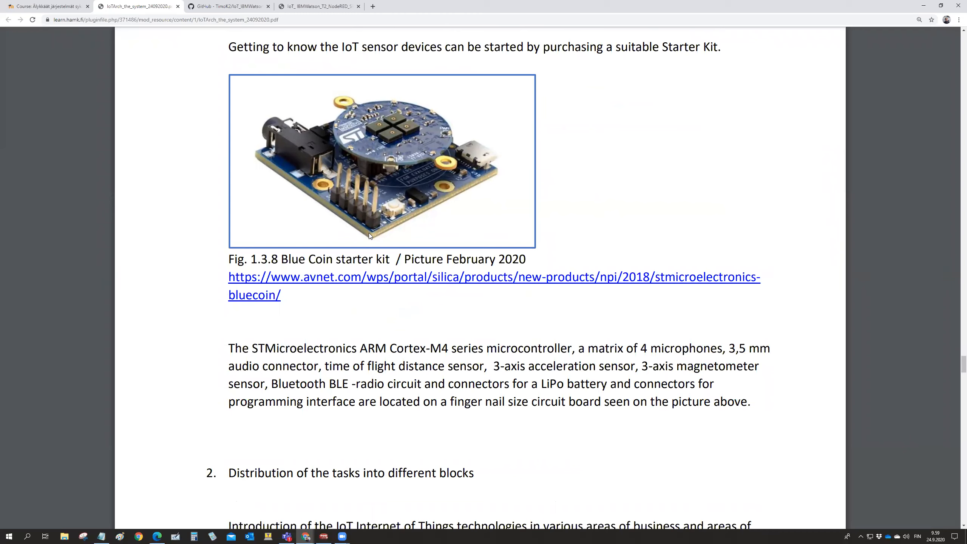
mouse_move(371, 208)
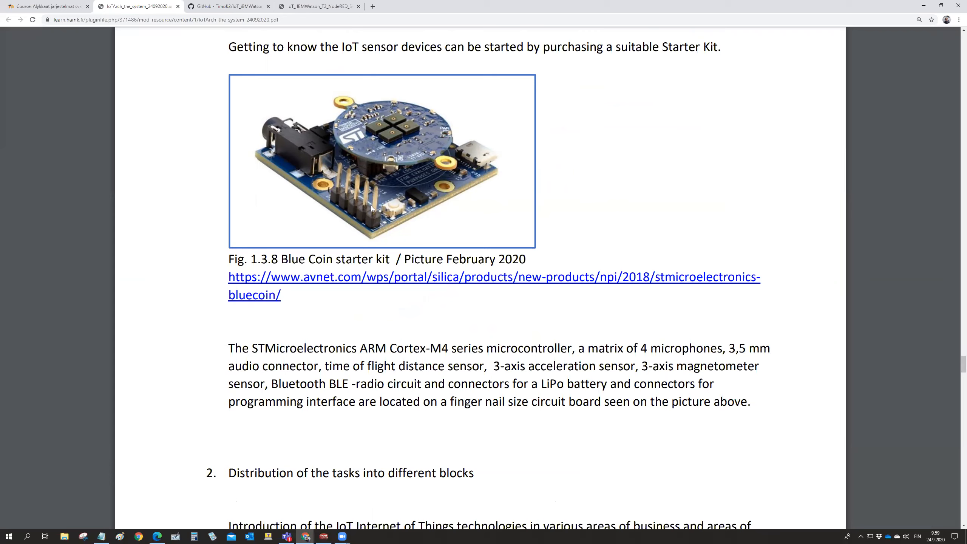
mouse_move(336, 190)
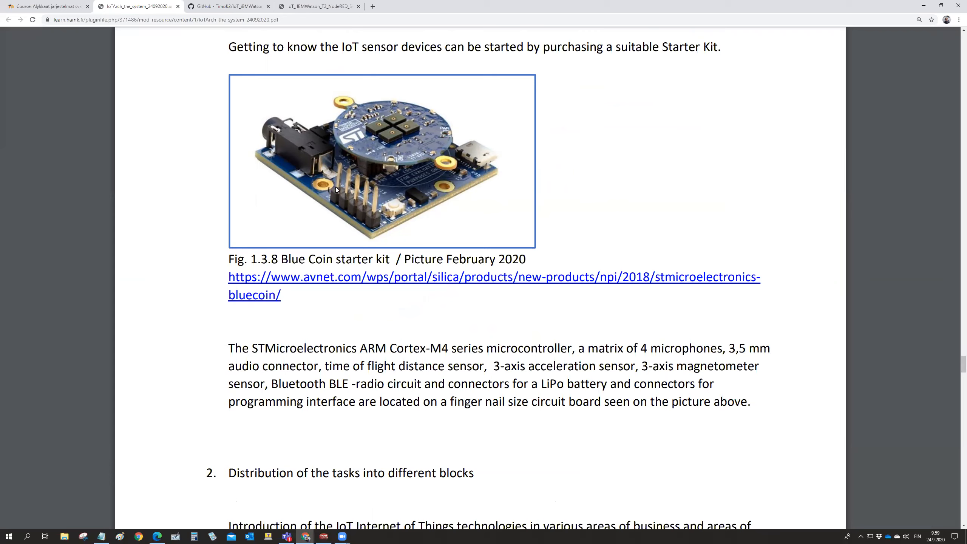
mouse_move(328, 192)
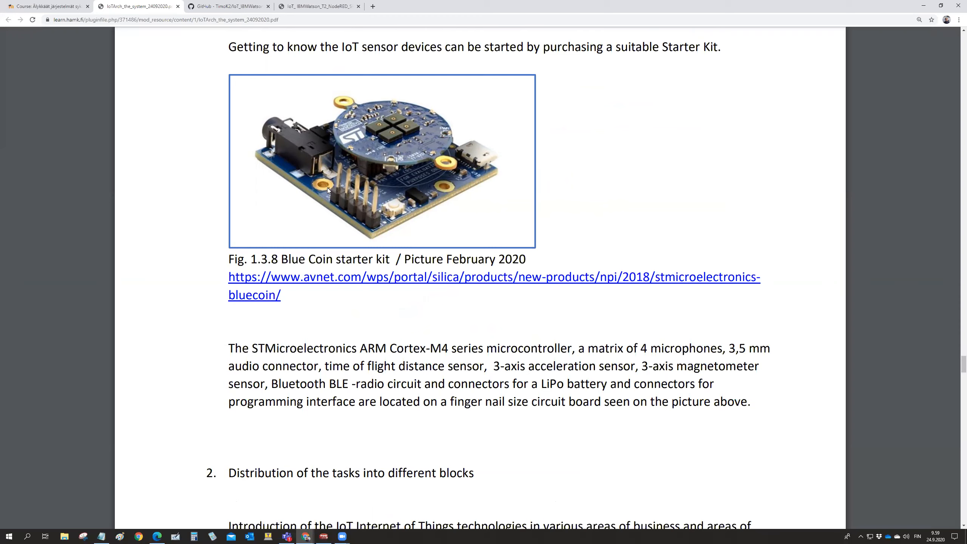
mouse_move(343, 202)
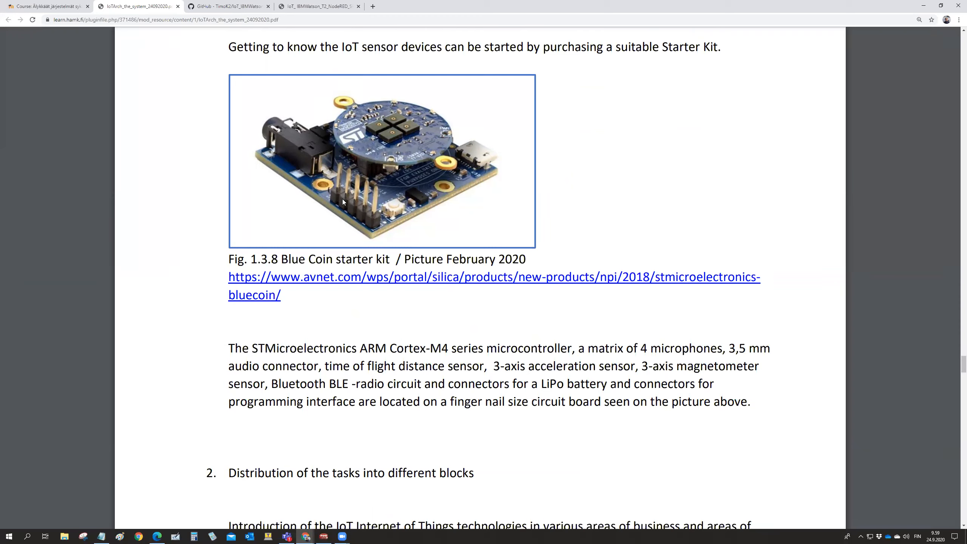
mouse_move(311, 198)
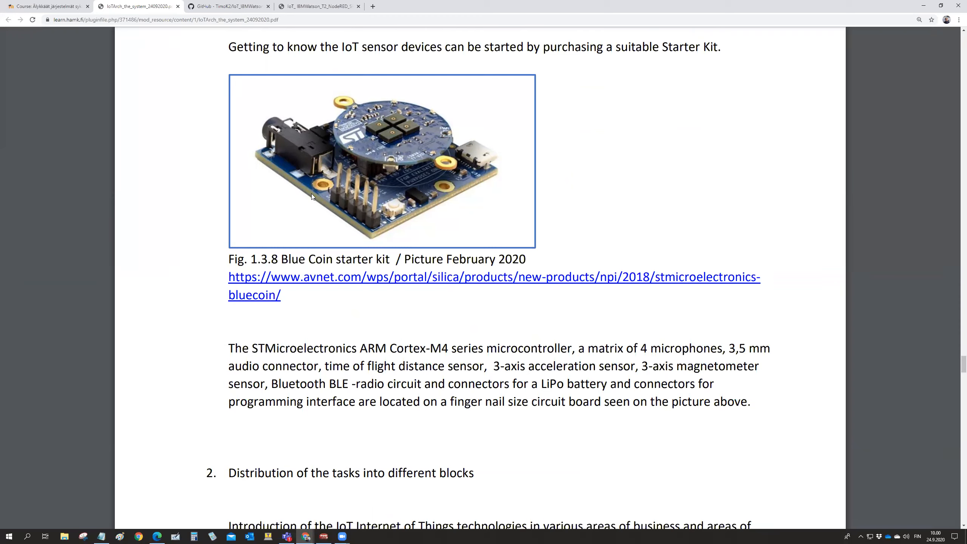
mouse_move(425, 202)
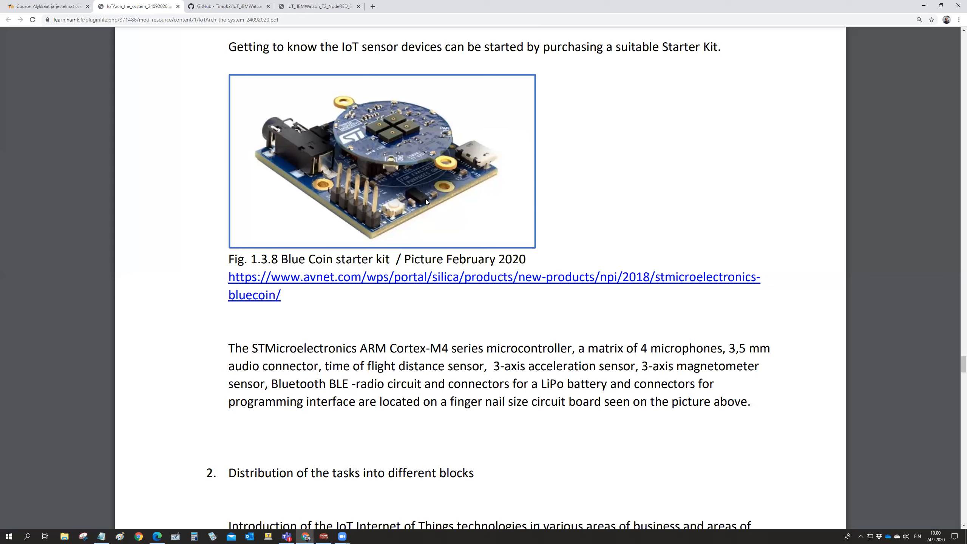
mouse_move(272, 147)
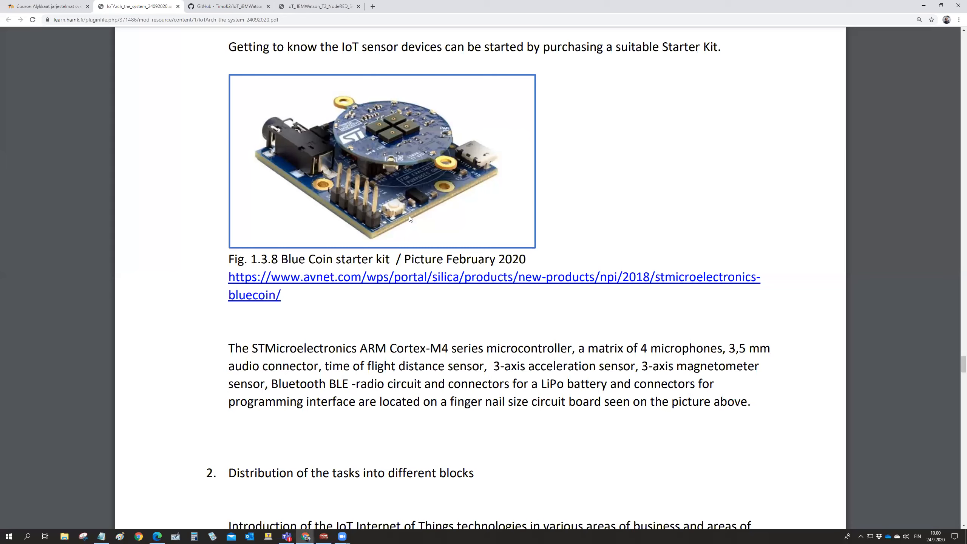
mouse_move(384, 127)
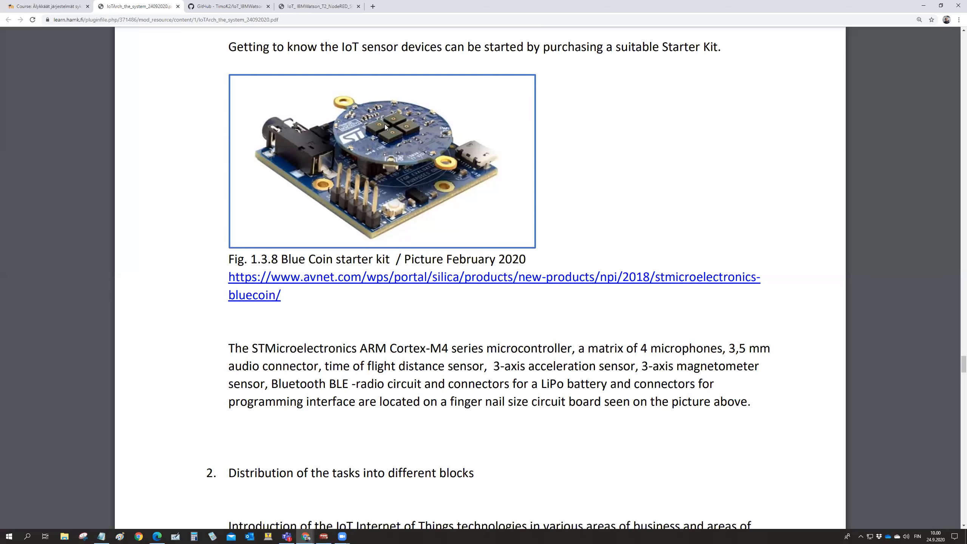
mouse_move(416, 130)
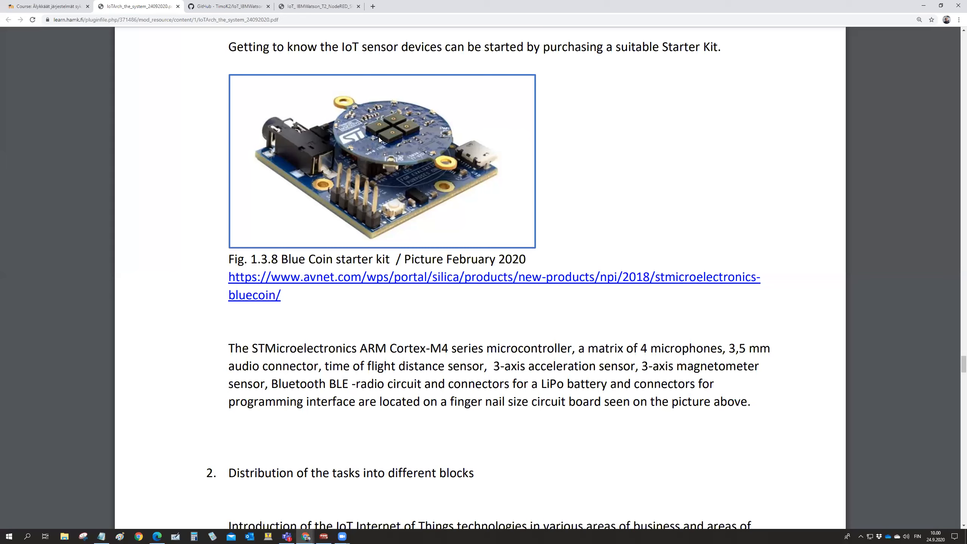
mouse_move(419, 161)
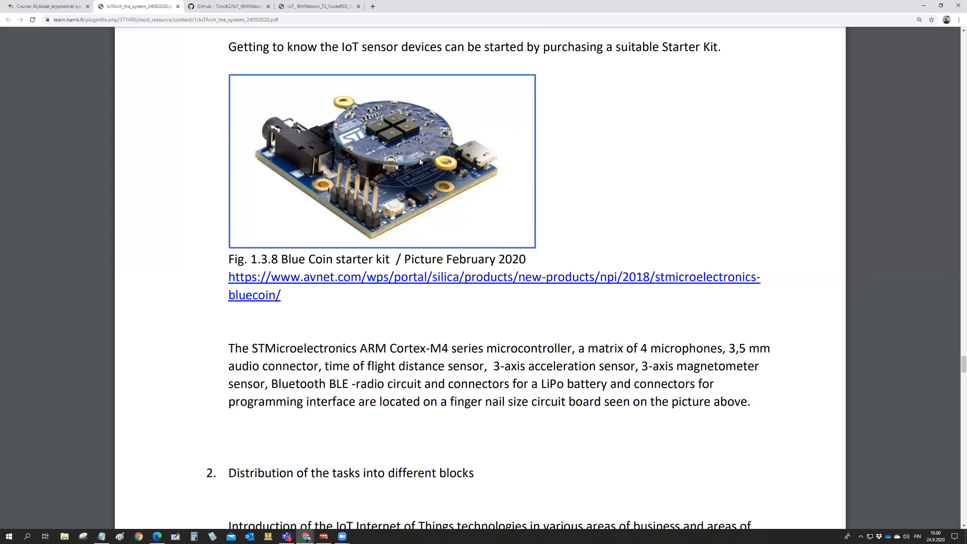
mouse_move(448, 220)
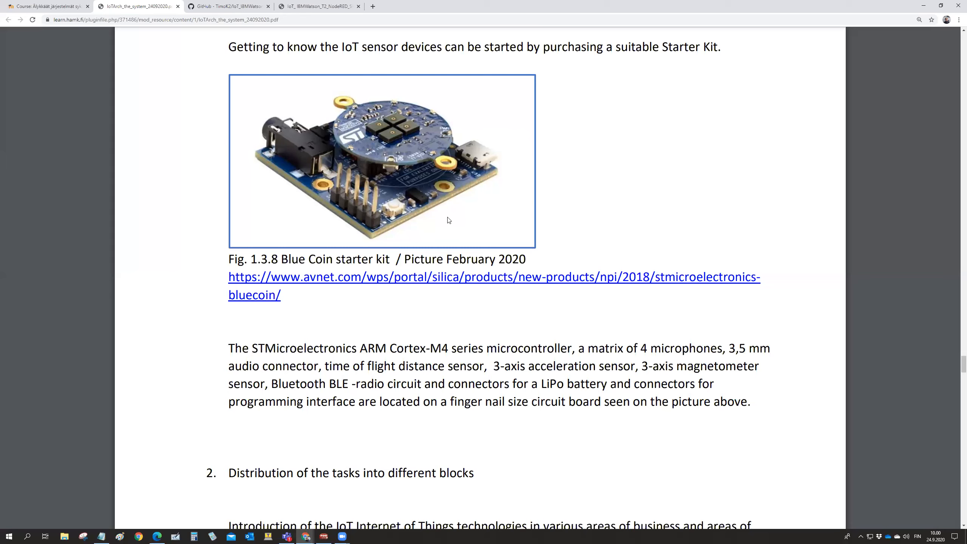
mouse_move(430, 216)
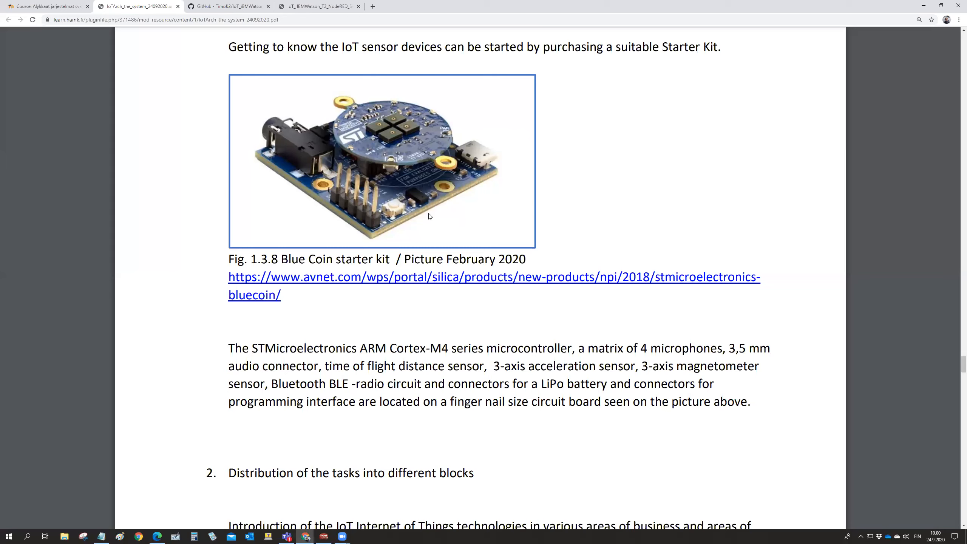
mouse_move(424, 240)
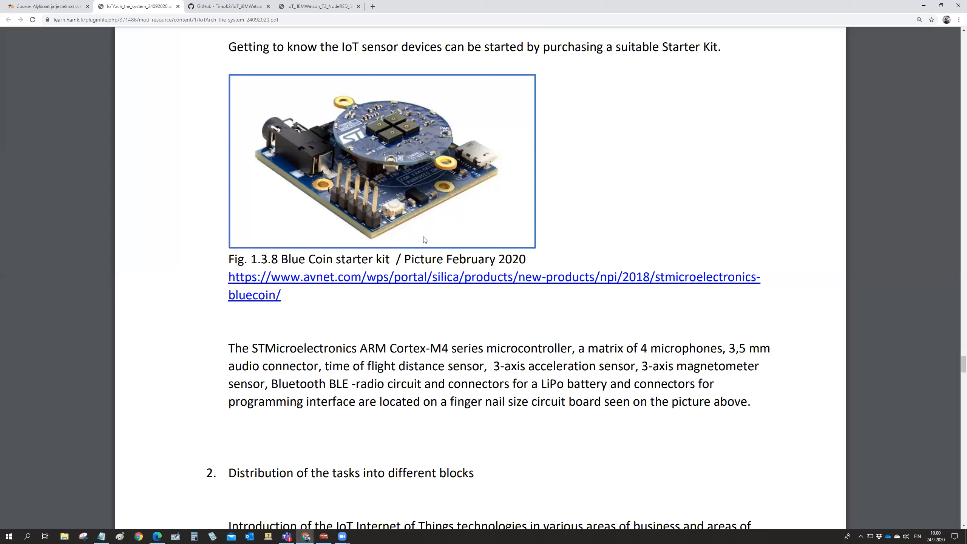